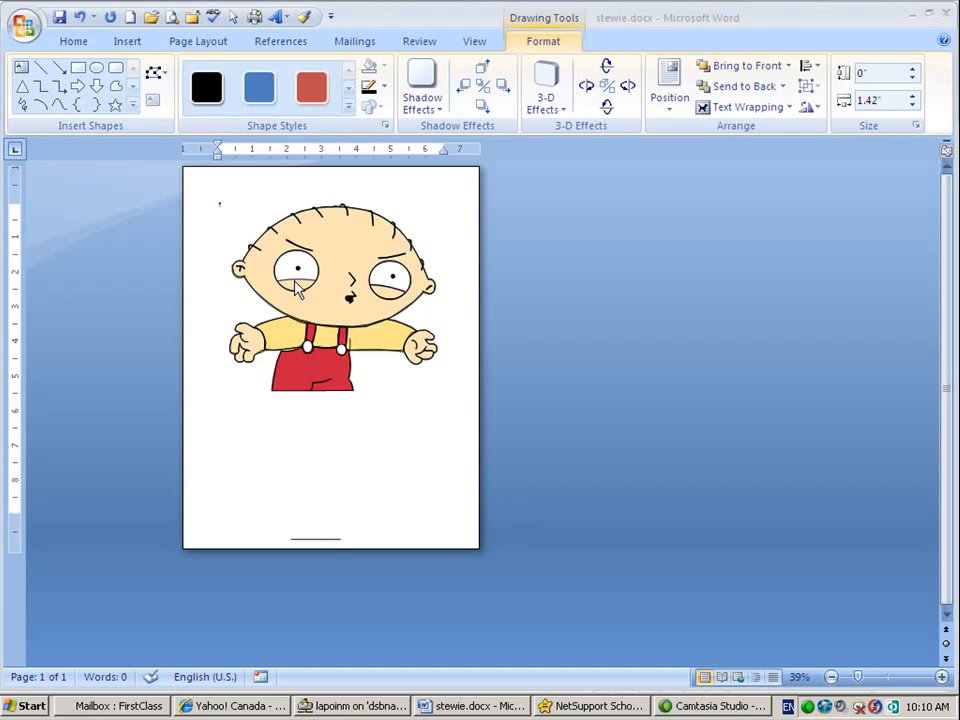
- Select the drawing and zoom to about 452% so Stewie's left eye fills the screen
left_click(316, 540)
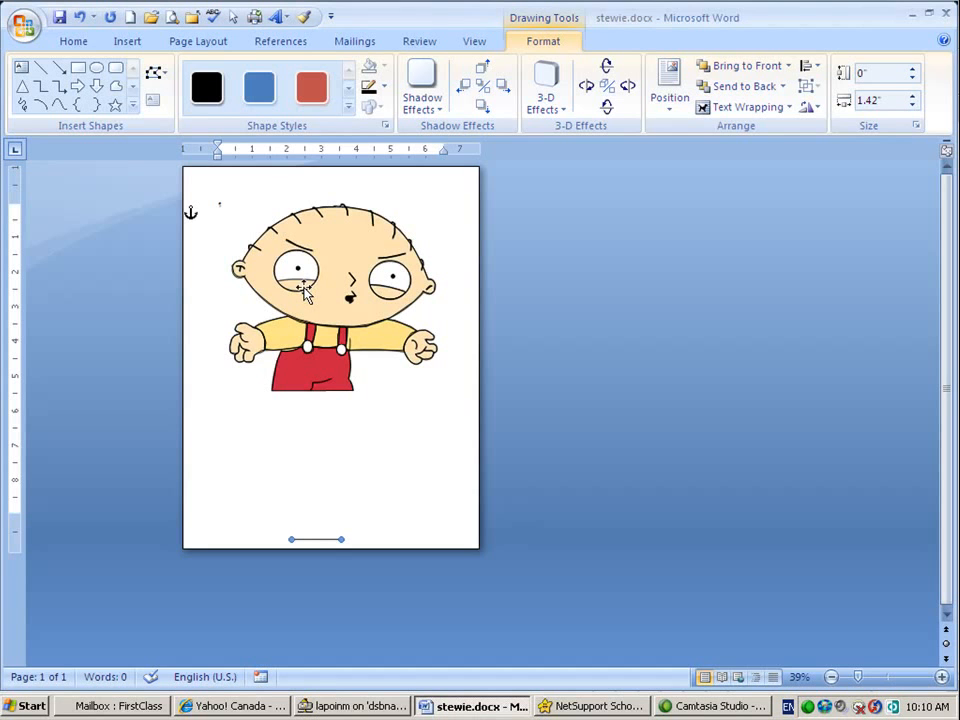
left_click(320, 280)
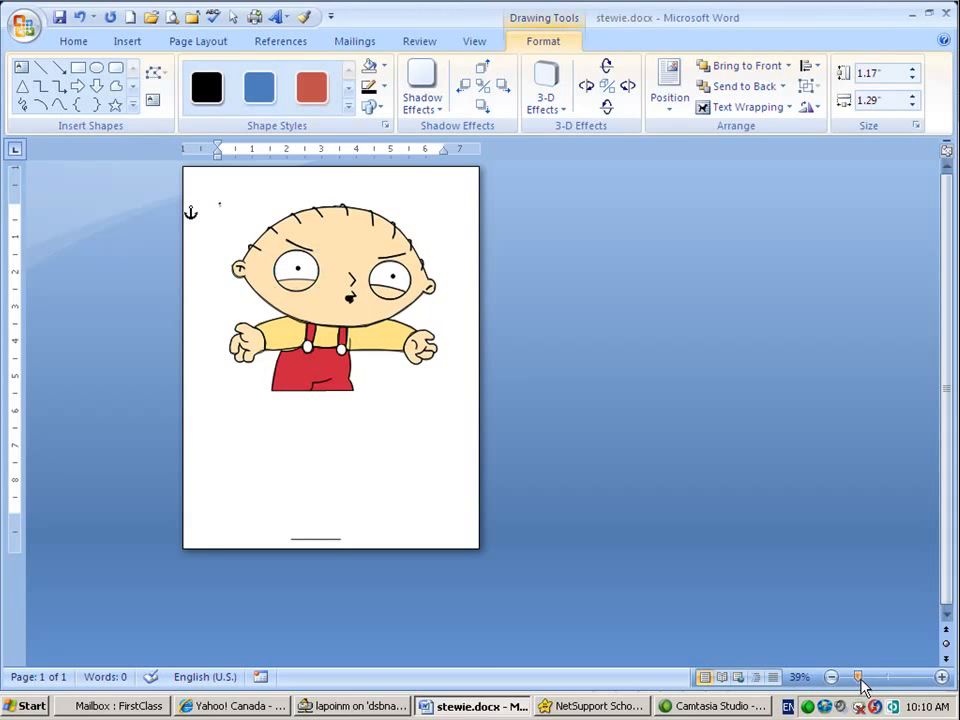
left_click(940, 676)
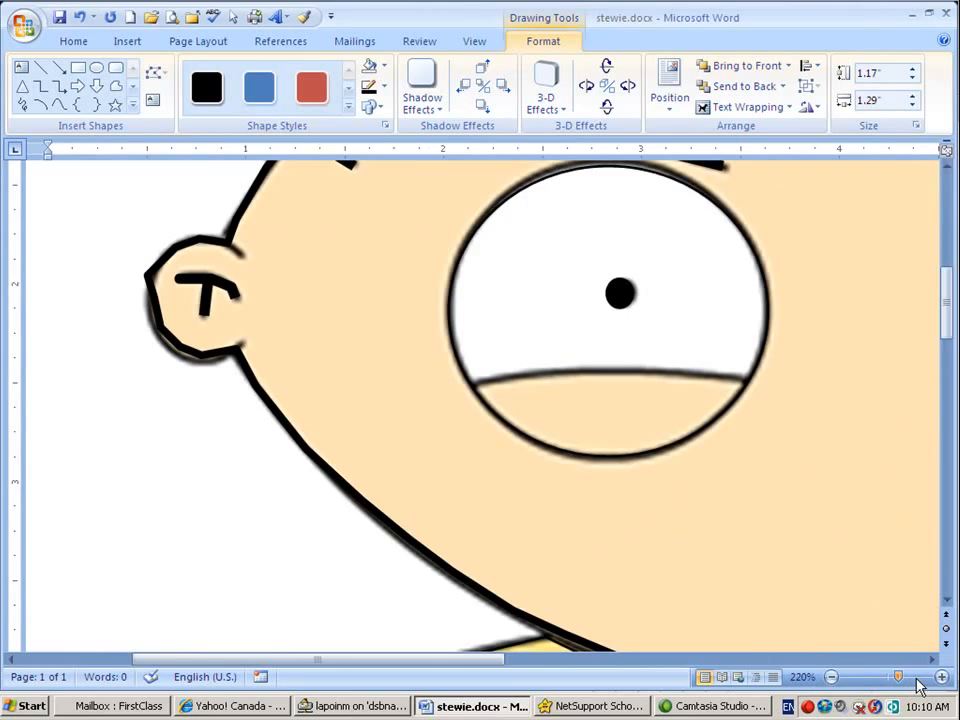
left_click(940, 676)
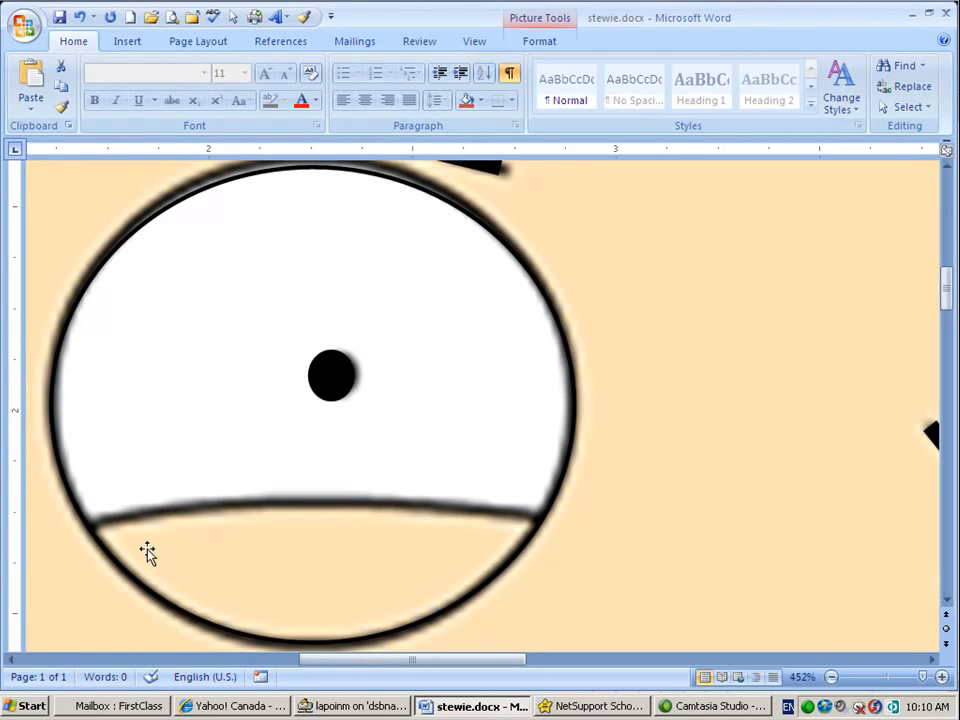
mouse_move(420, 570)
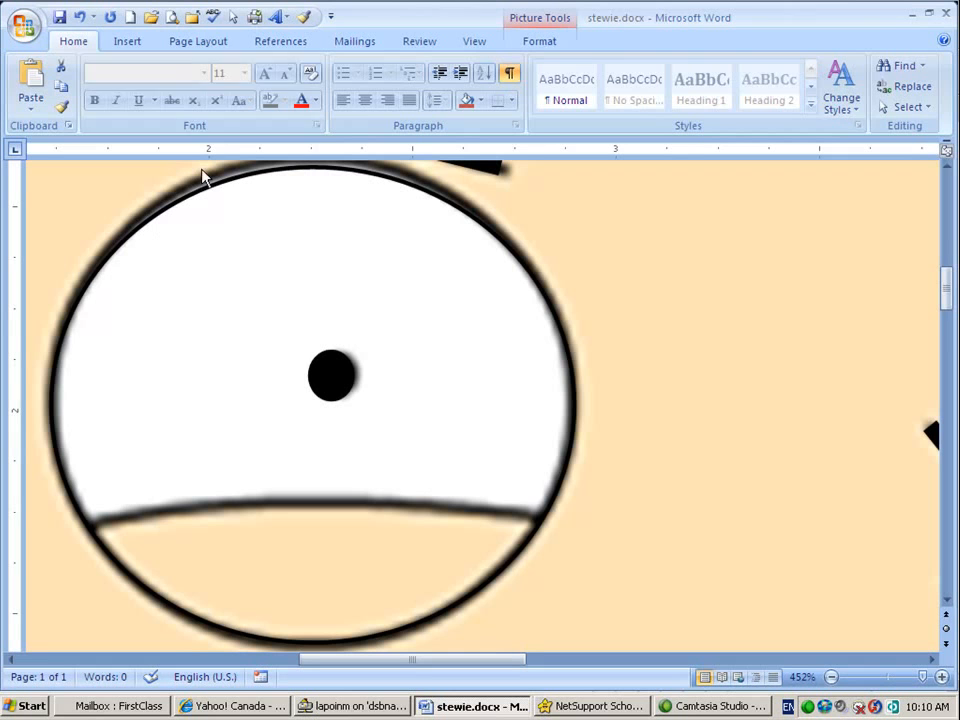
- Draw a closed Freeform shape tracing the lower part of the left eye below the lid line
left_click(128, 40)
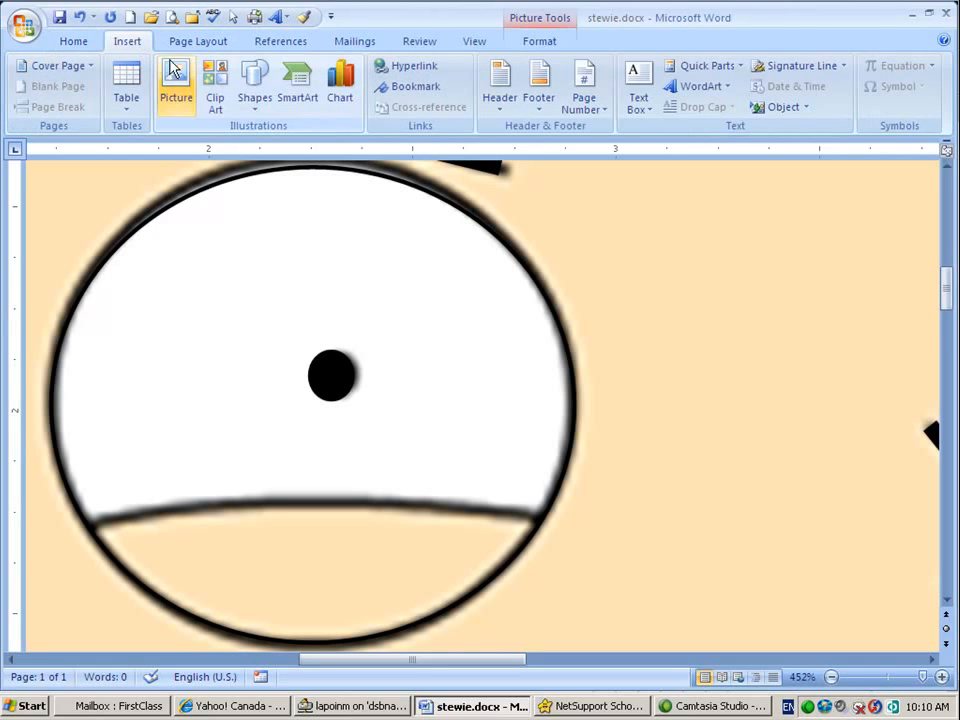
left_click(254, 84)
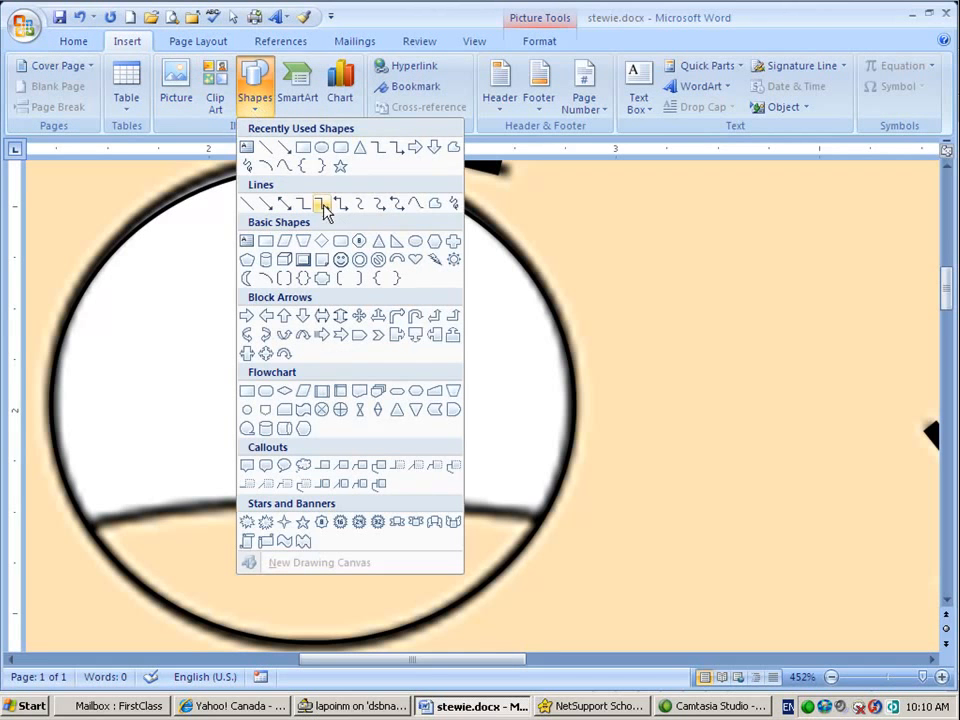
mouse_move(436, 204)
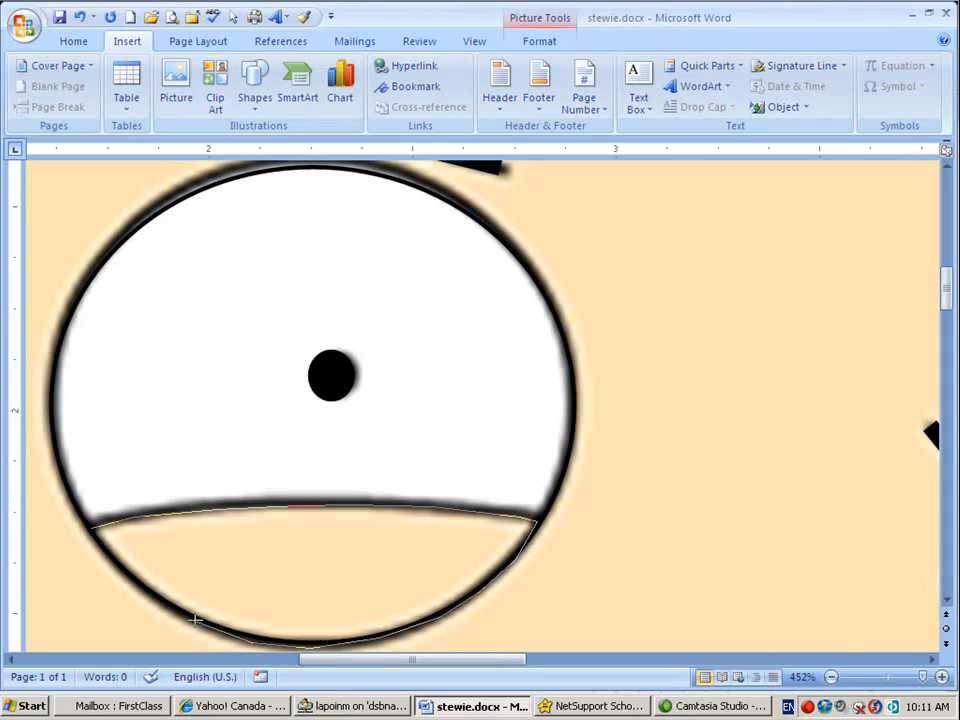
mouse_move(138, 584)
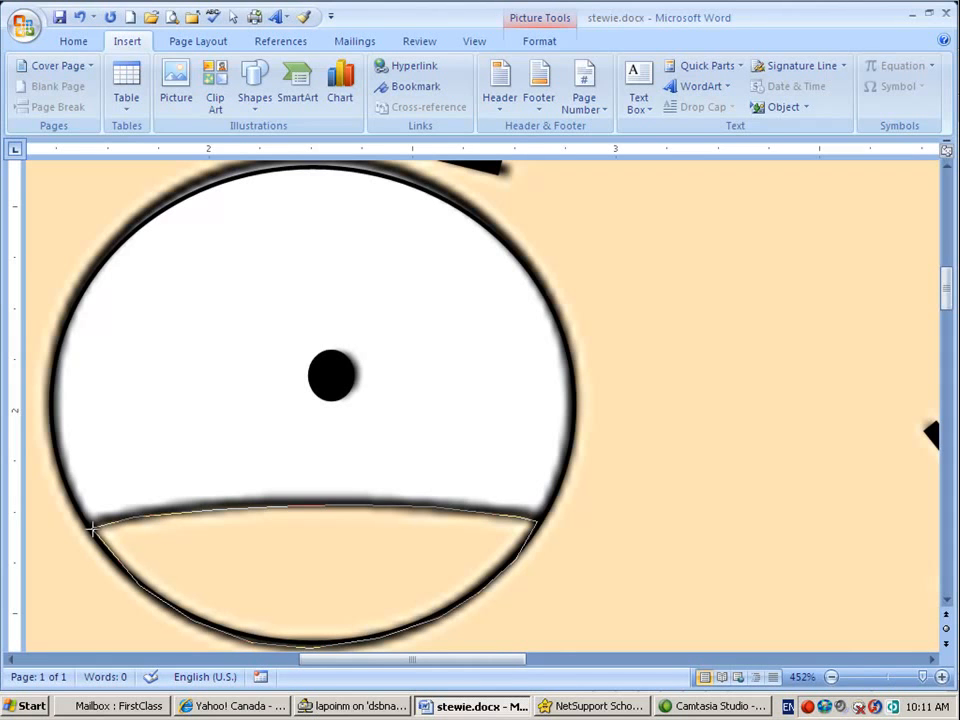
left_click(92, 530)
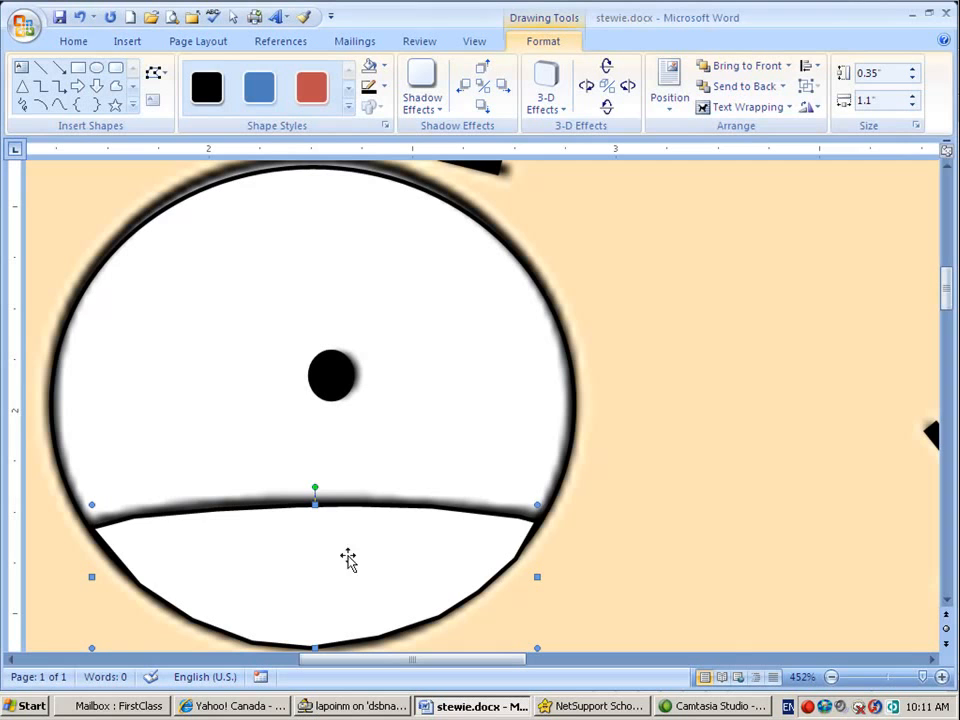
mouse_move(204, 502)
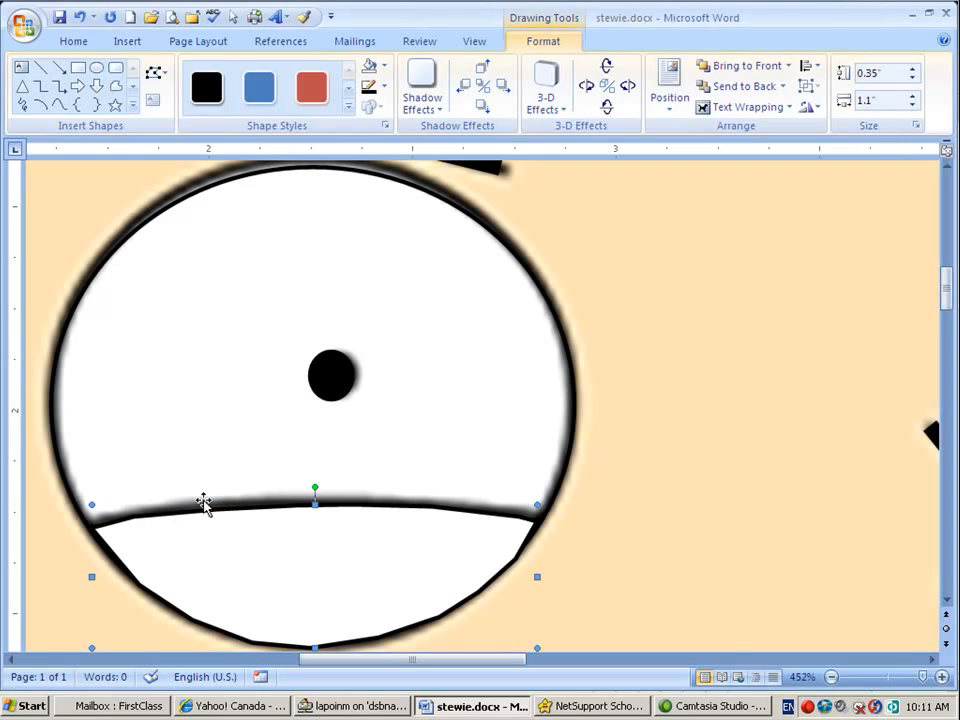
mouse_move(772, 458)
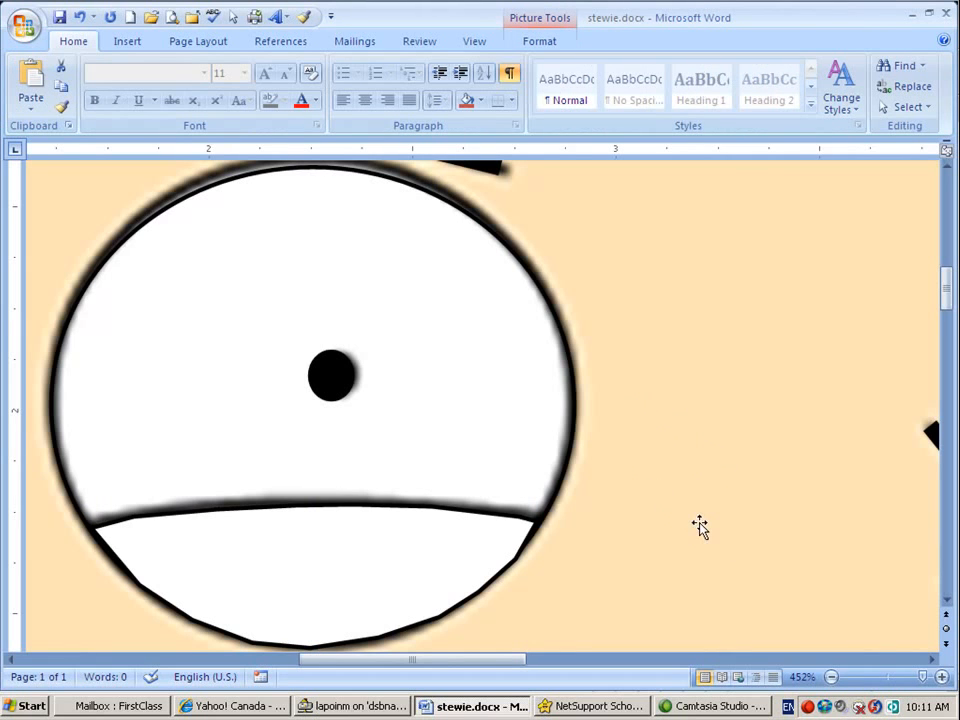
mouse_move(716, 584)
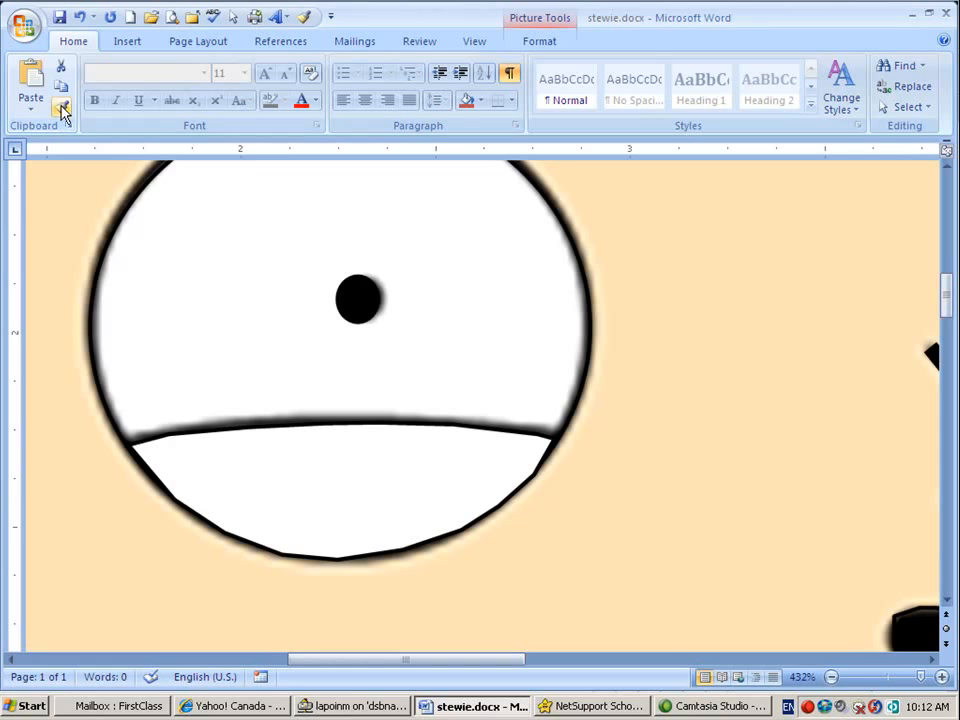
mouse_move(62, 108)
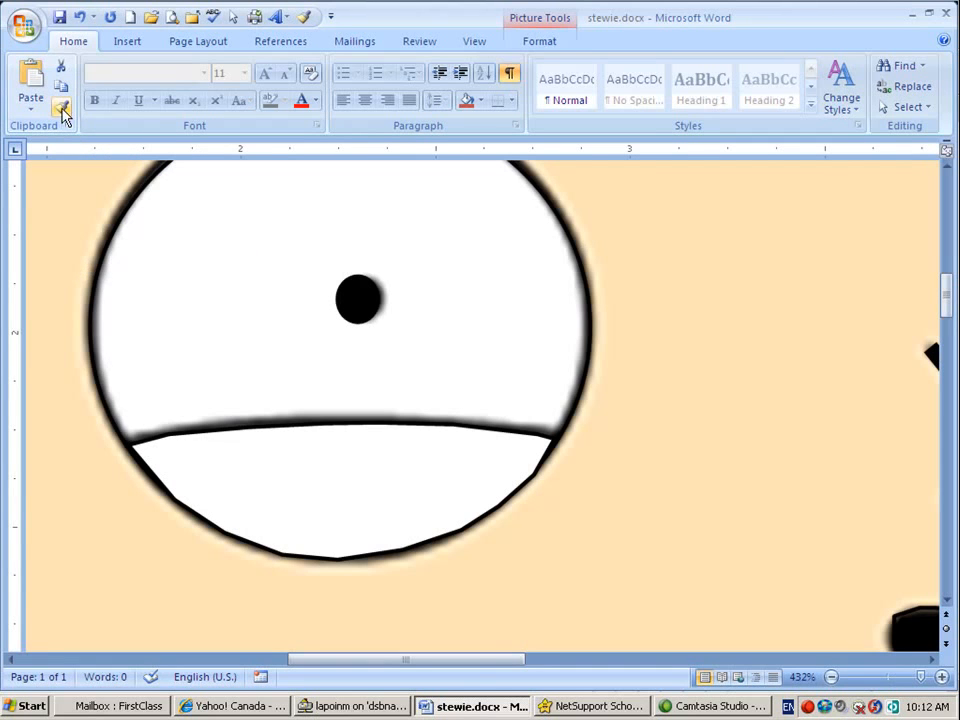
- Apply the yellow fill to the new lower-eye shape with Format Painter, then zoom out to 110%
left_click(62, 108)
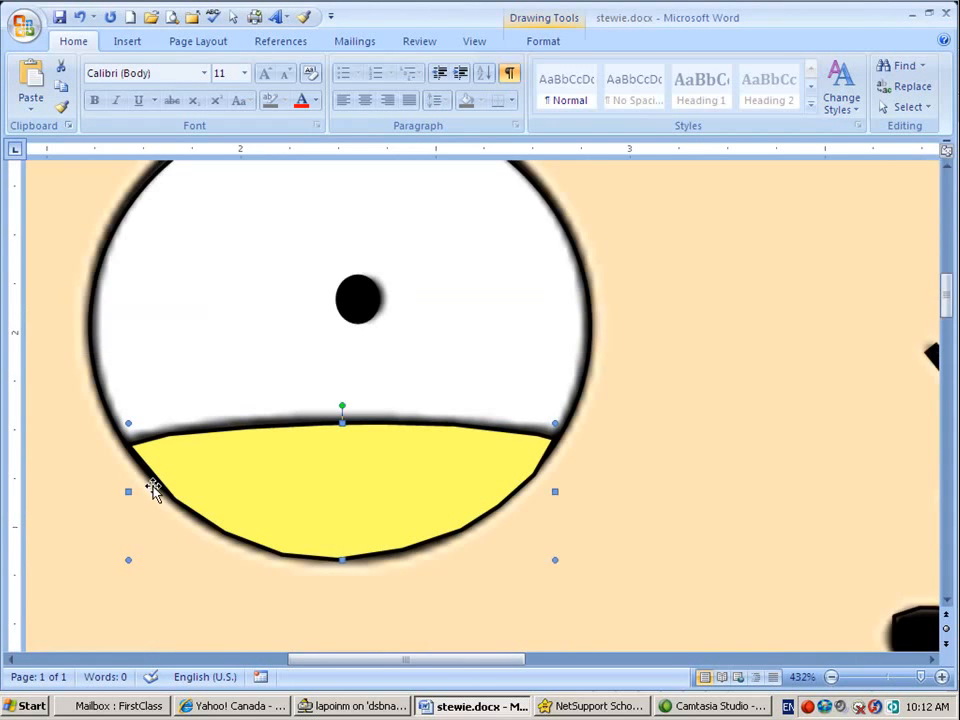
scroll("down", 3)
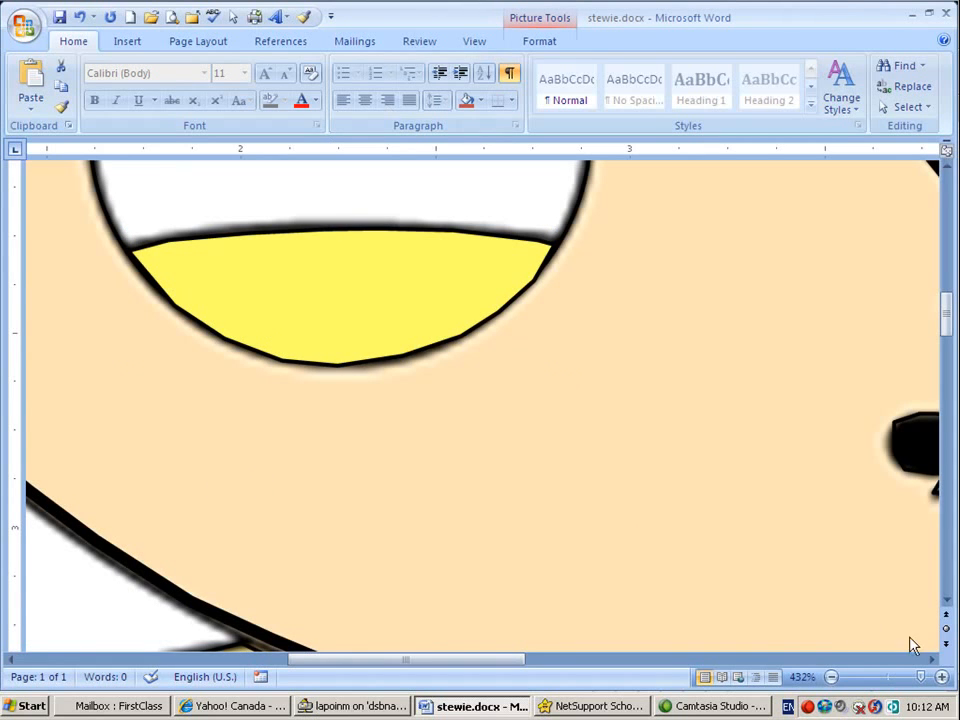
left_click(832, 676)
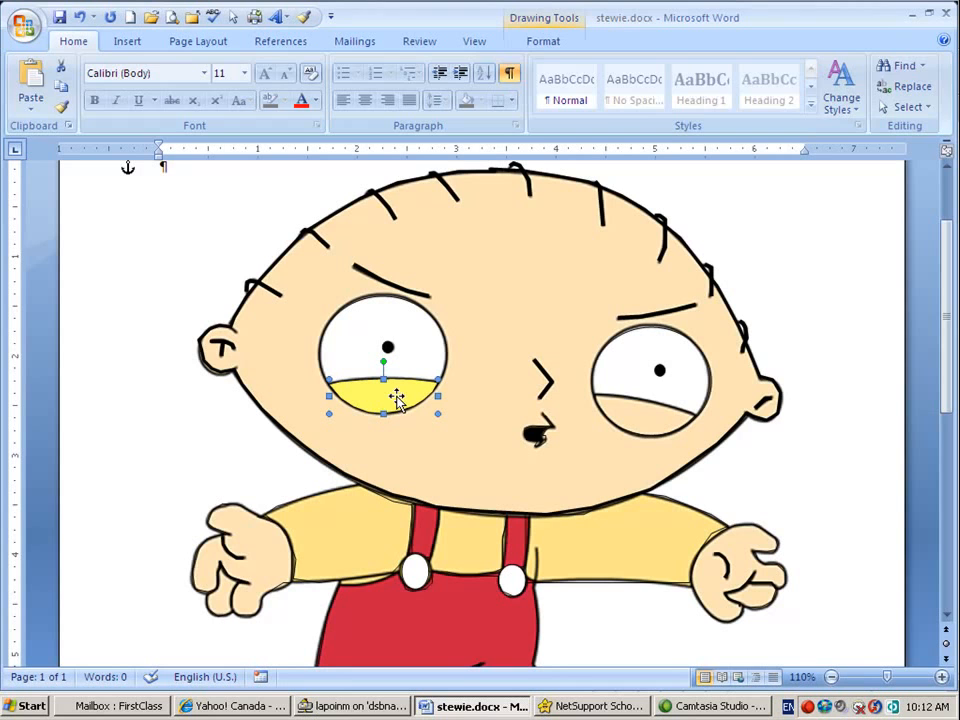
- Change the lower-eye shape's fill to a paler yellow via More Fill Colors
left_click(544, 40)
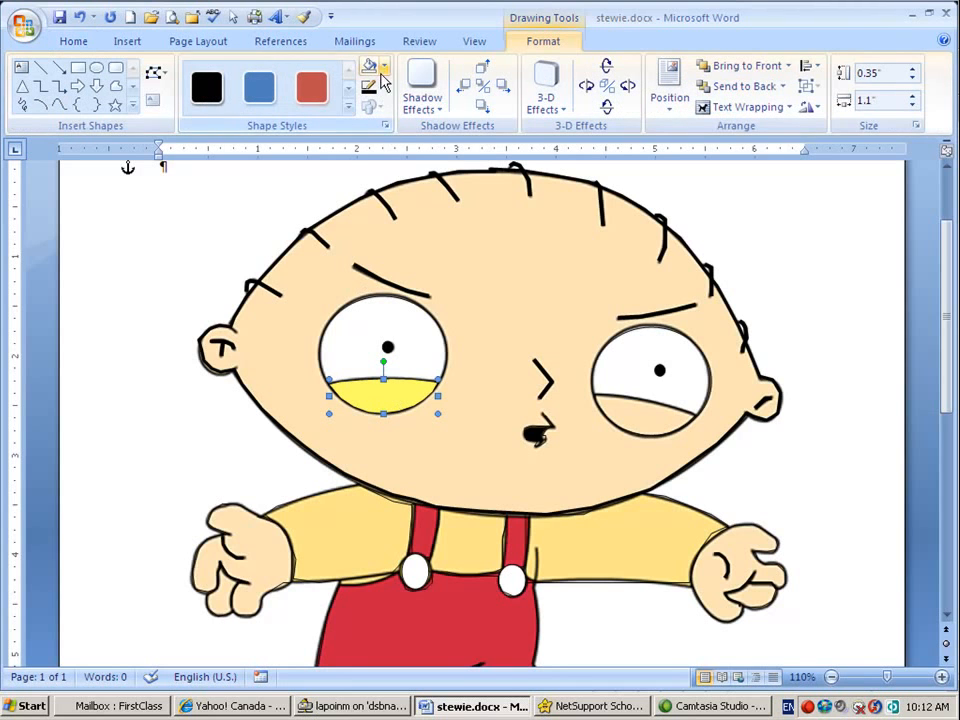
left_click(384, 64)
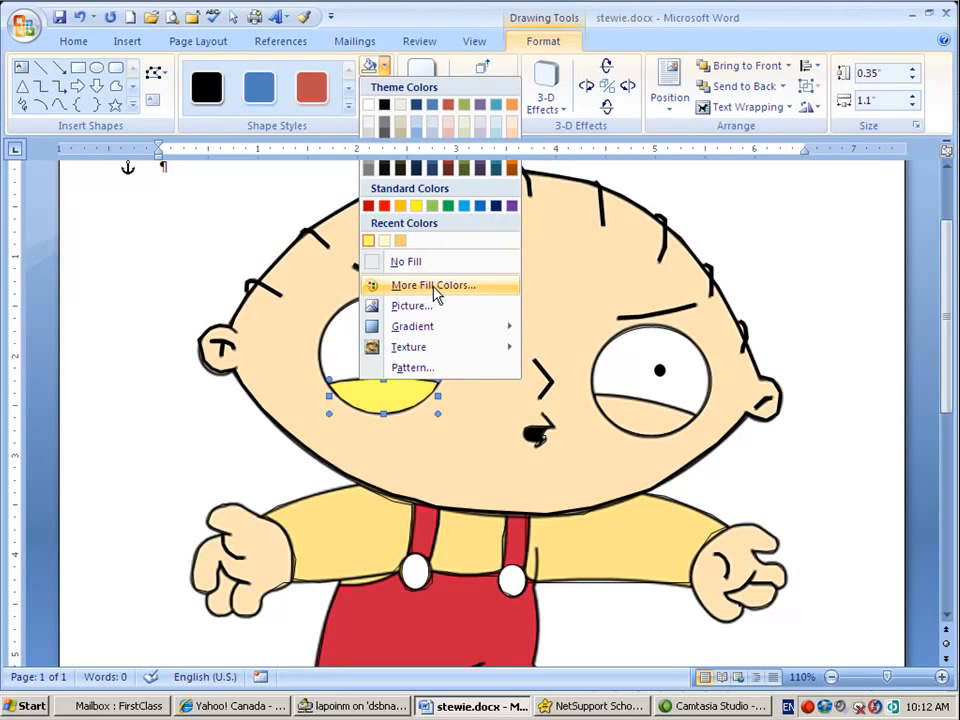
left_click(432, 284)
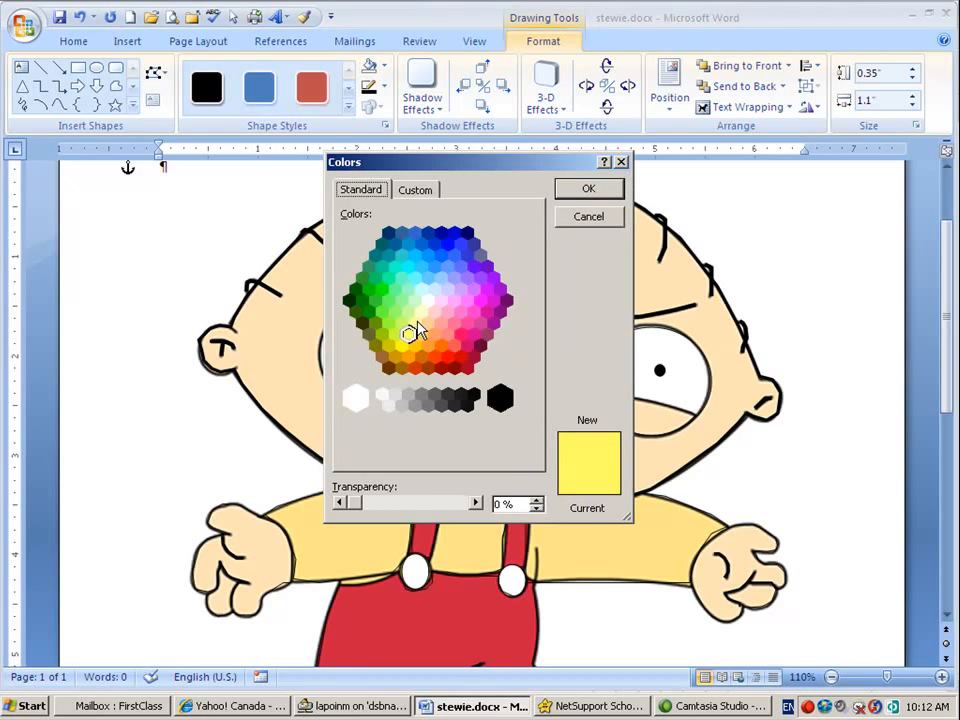
left_click(420, 310)
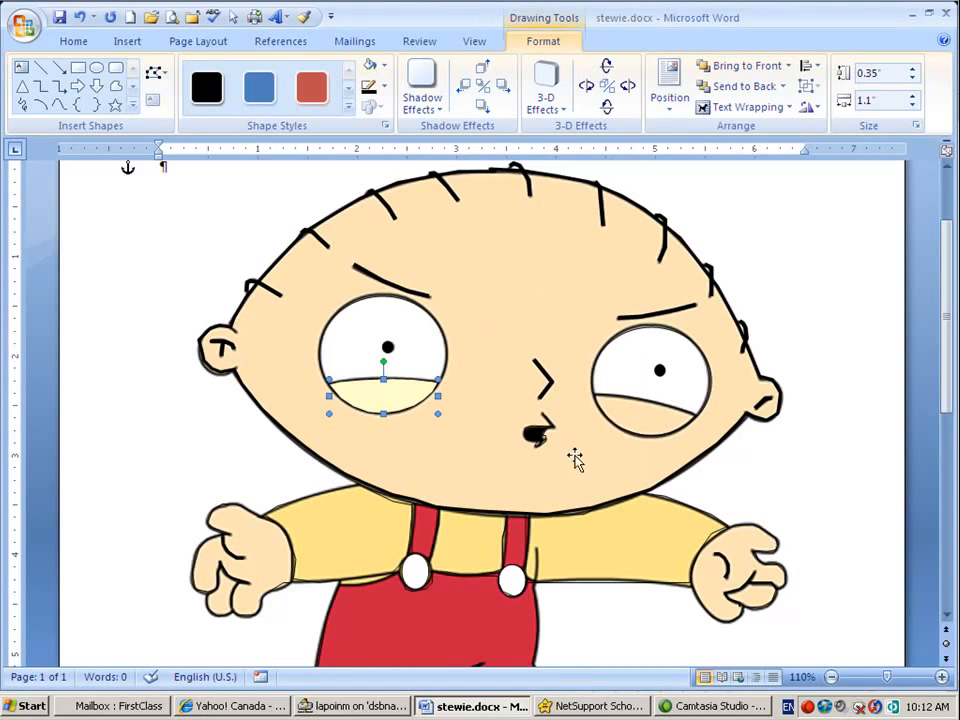
mouse_move(544, 458)
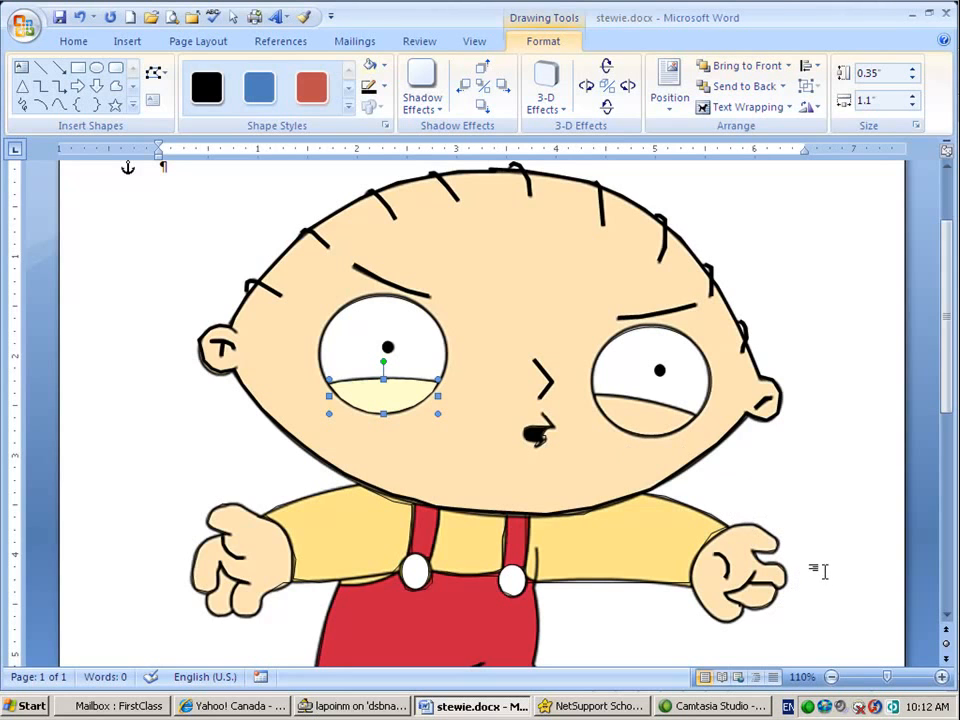
mouse_move(424, 336)
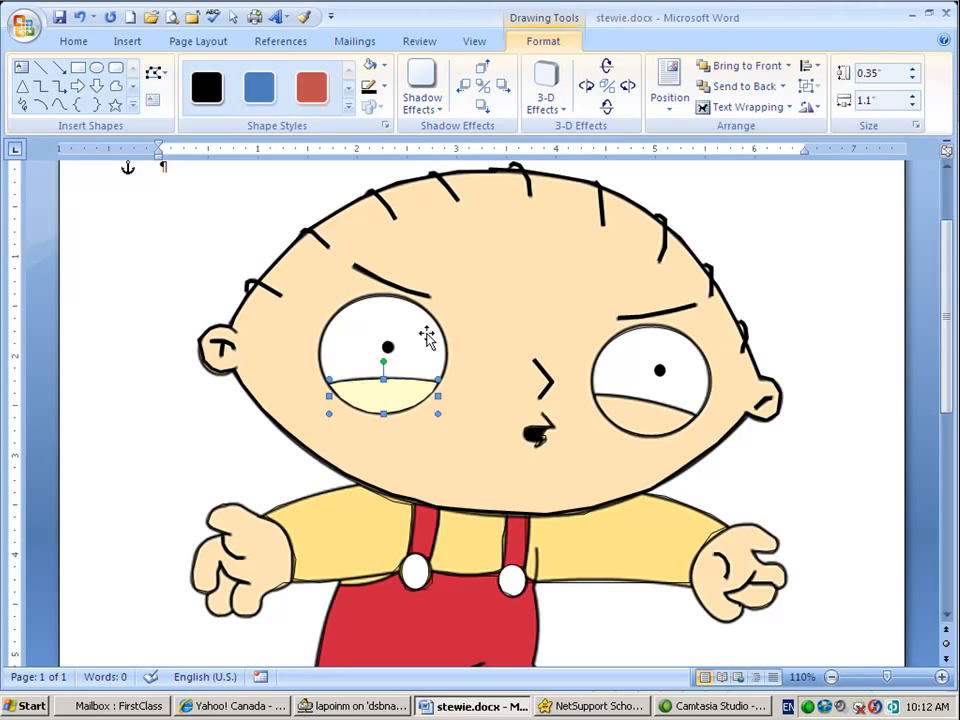
mouse_move(518, 200)
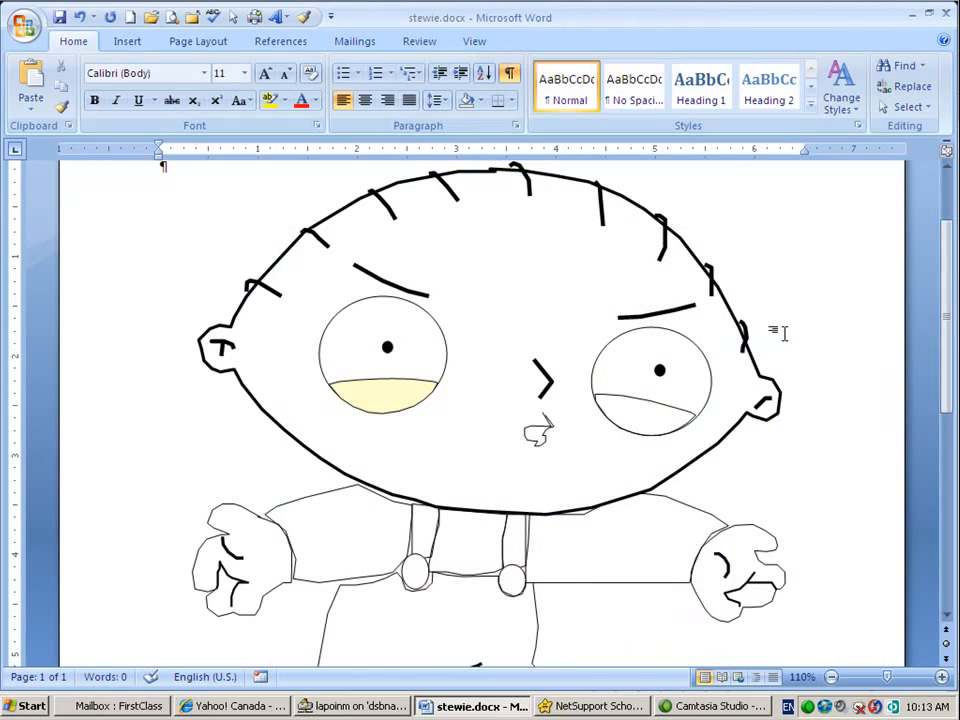
- Delete the reference picture, leaving the traced outlines, and select the left eyelid
scroll("down", 3)
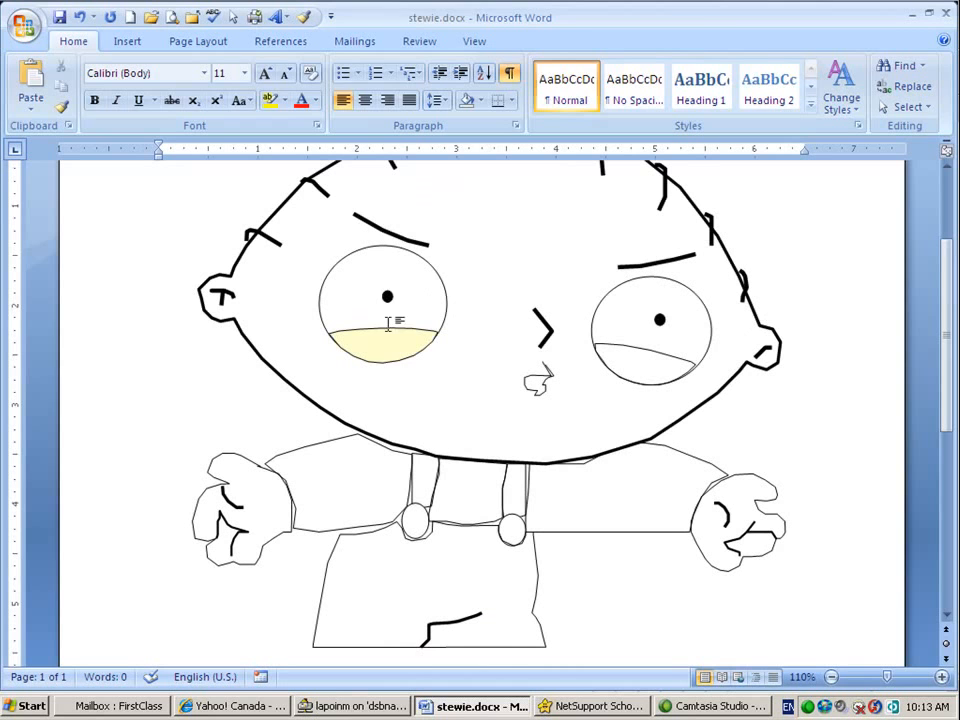
left_click(384, 344)
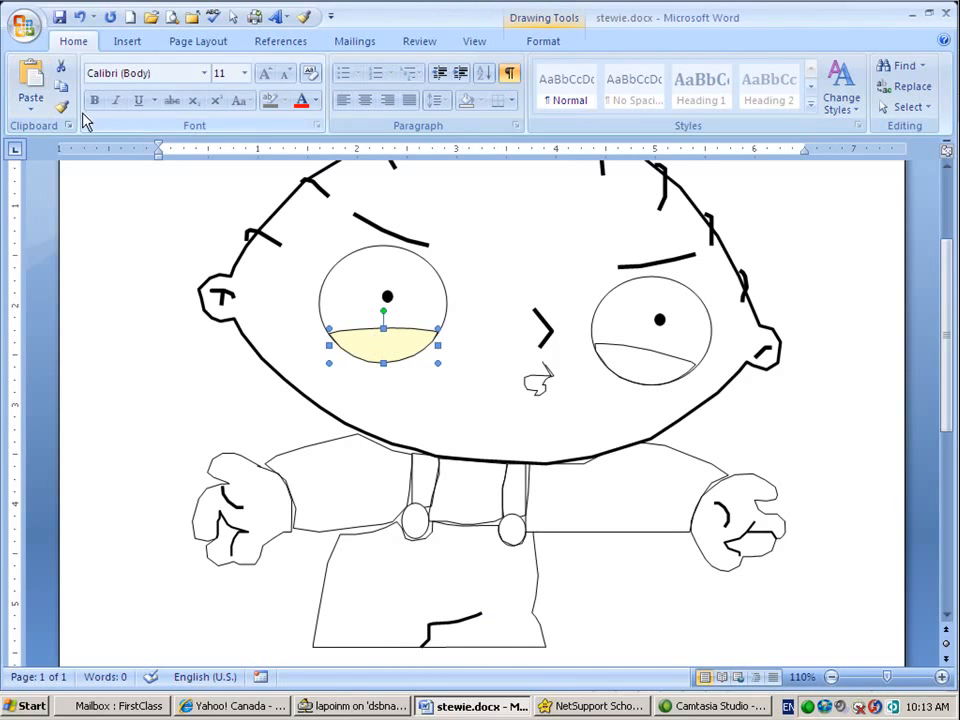
- Copy the left eyelid's skin fill to the right eyelid and the head outline with Format Painter
left_click(62, 108)
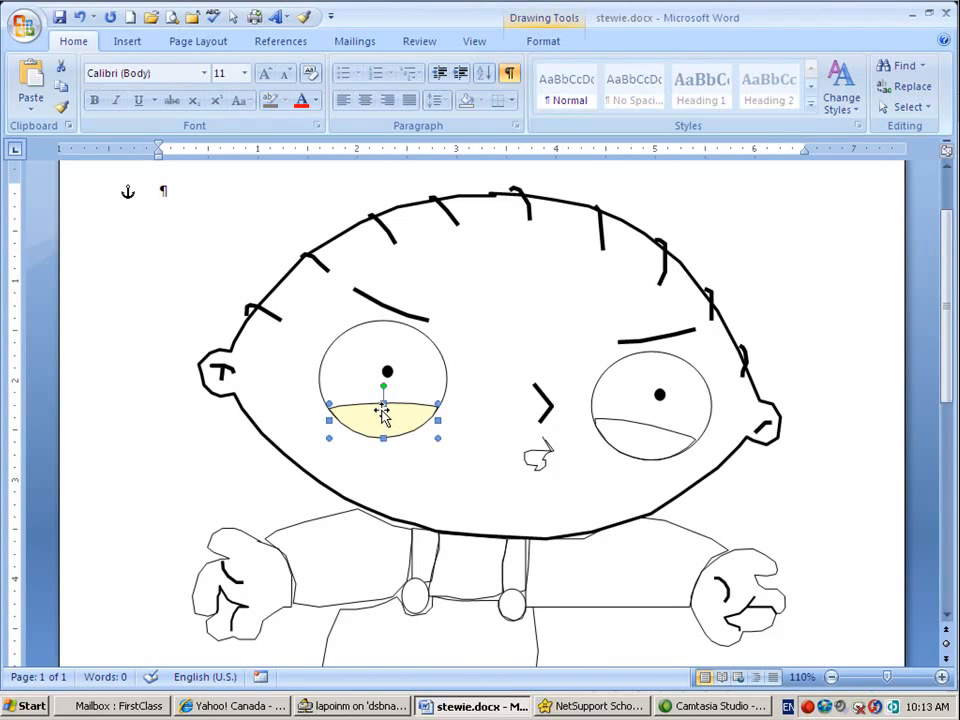
left_click(60, 108)
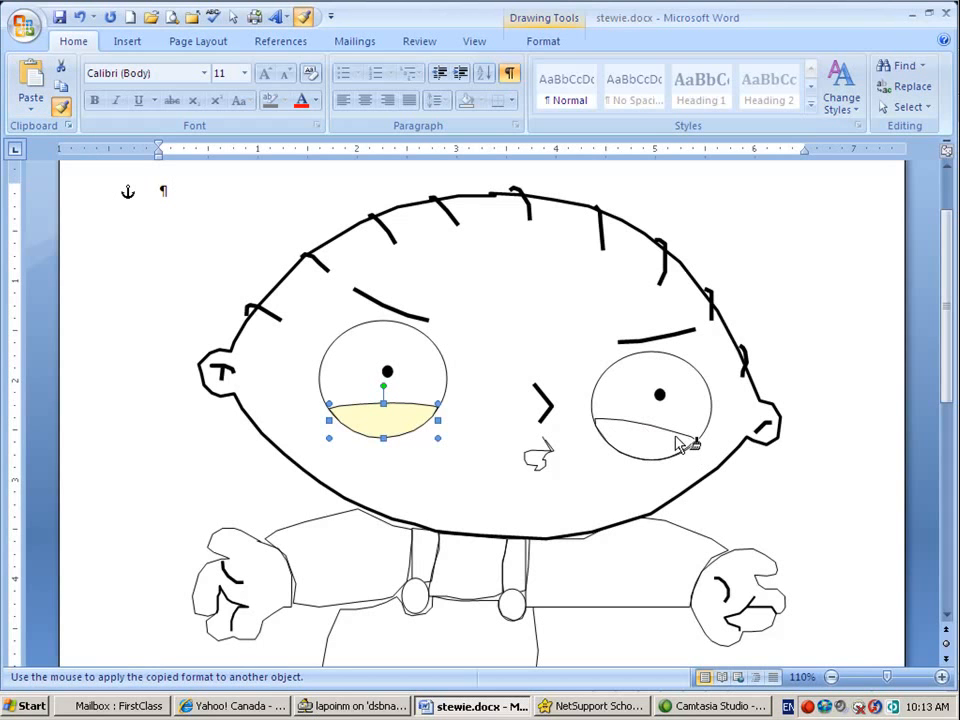
left_click(656, 430)
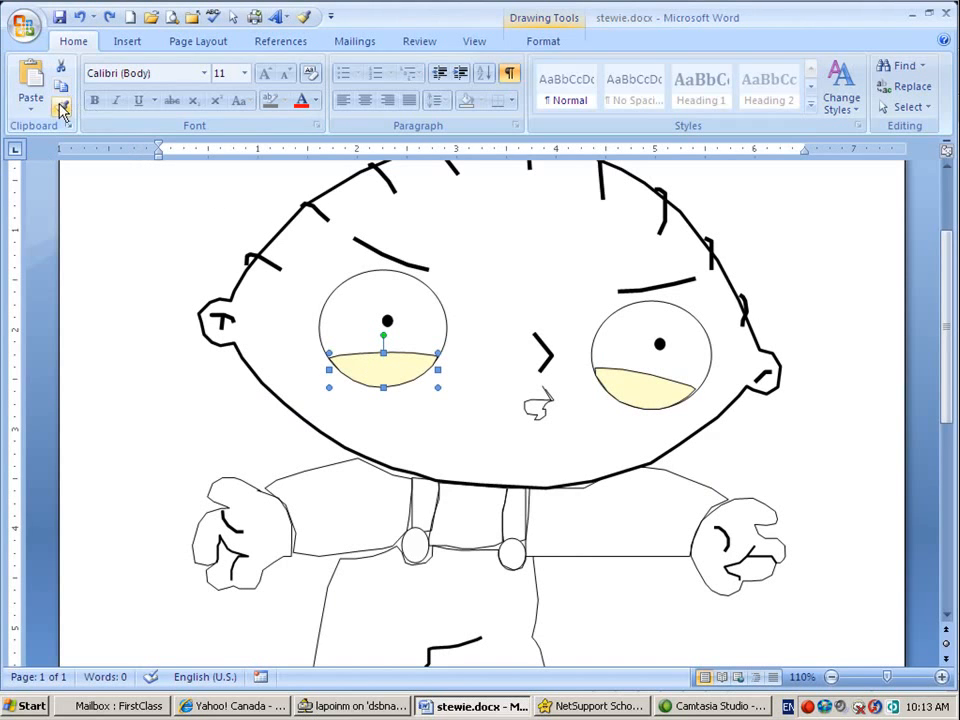
left_click(62, 108)
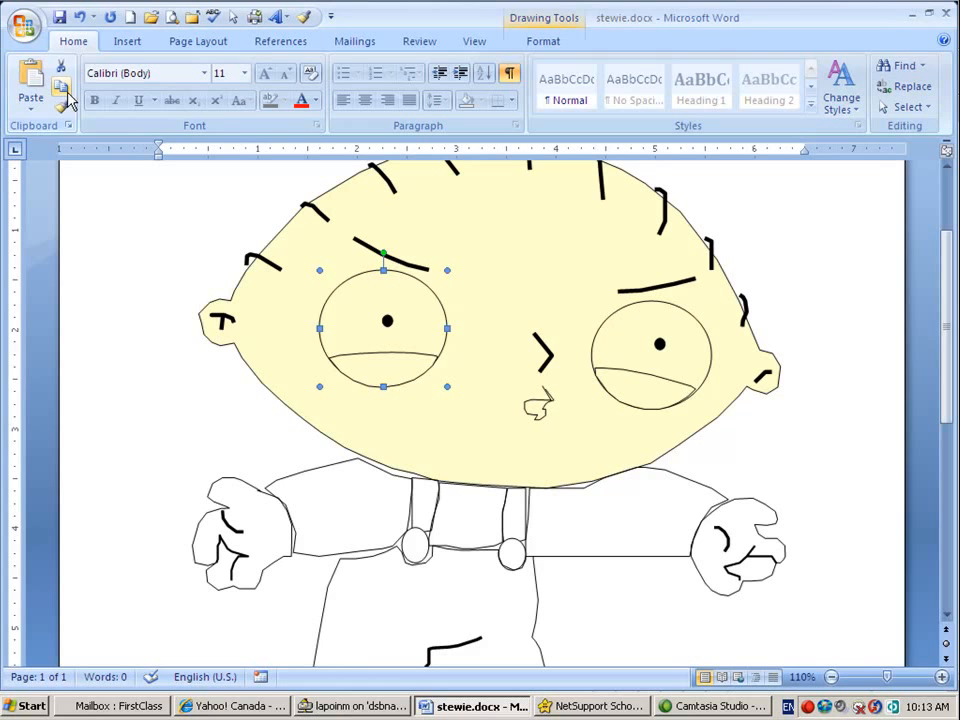
mouse_move(376, 260)
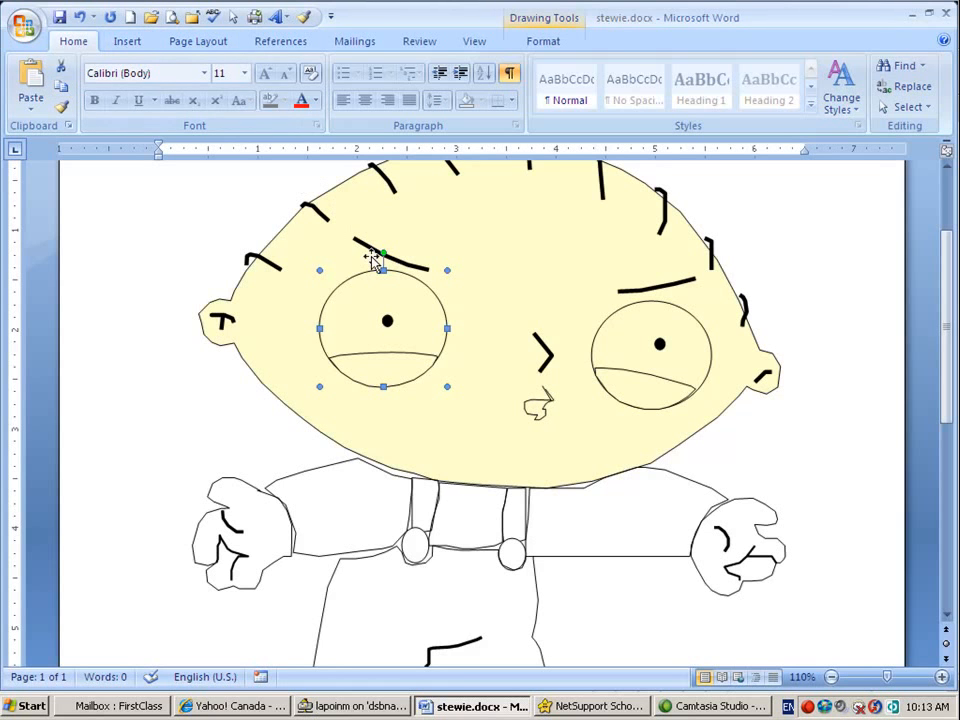
- Fill both eye circles solid white and the mouth shape solid black
left_click(544, 40)
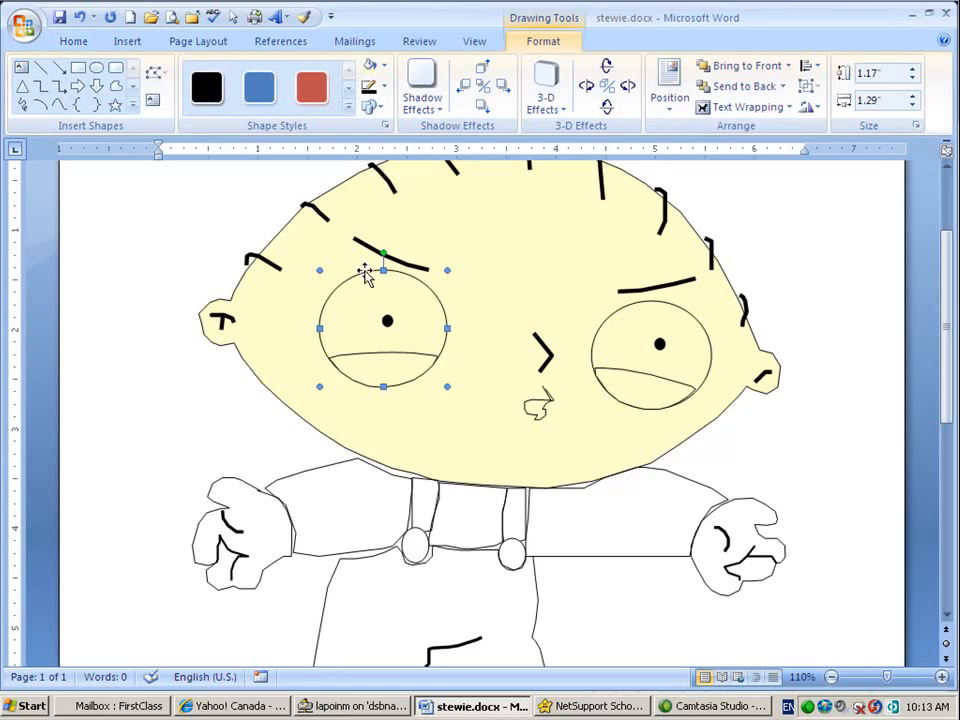
left_click(384, 64)
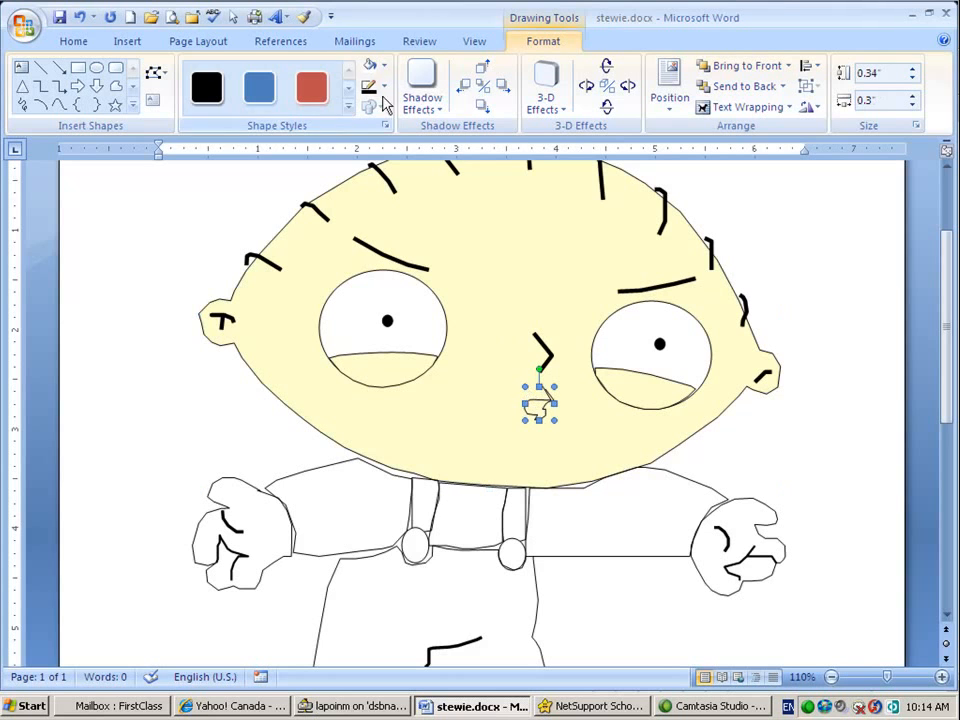
left_click(372, 72)
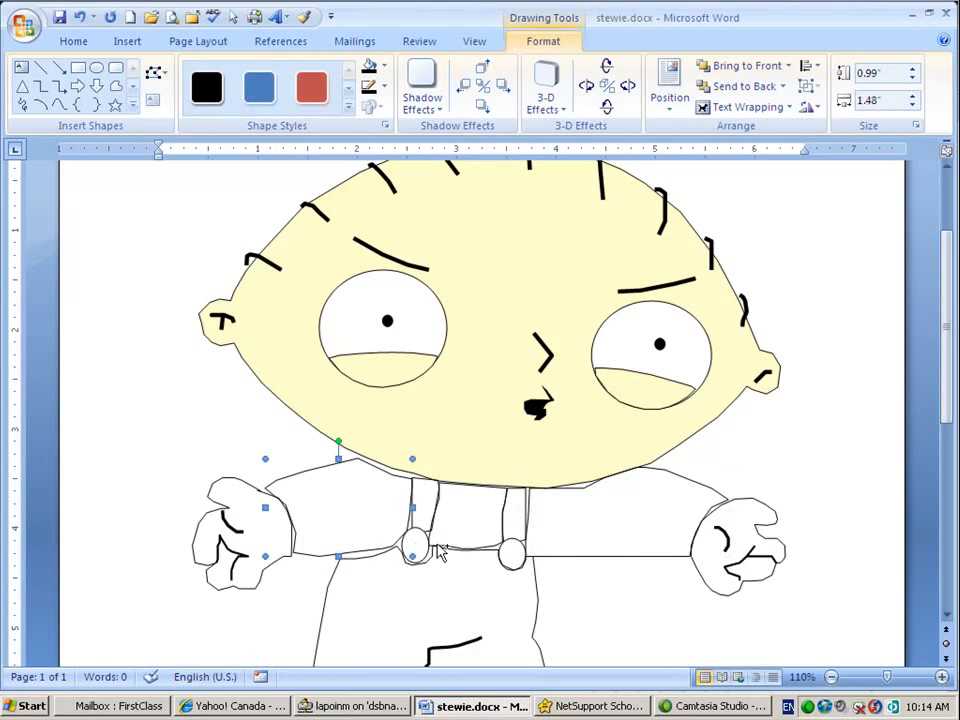
mouse_move(450, 548)
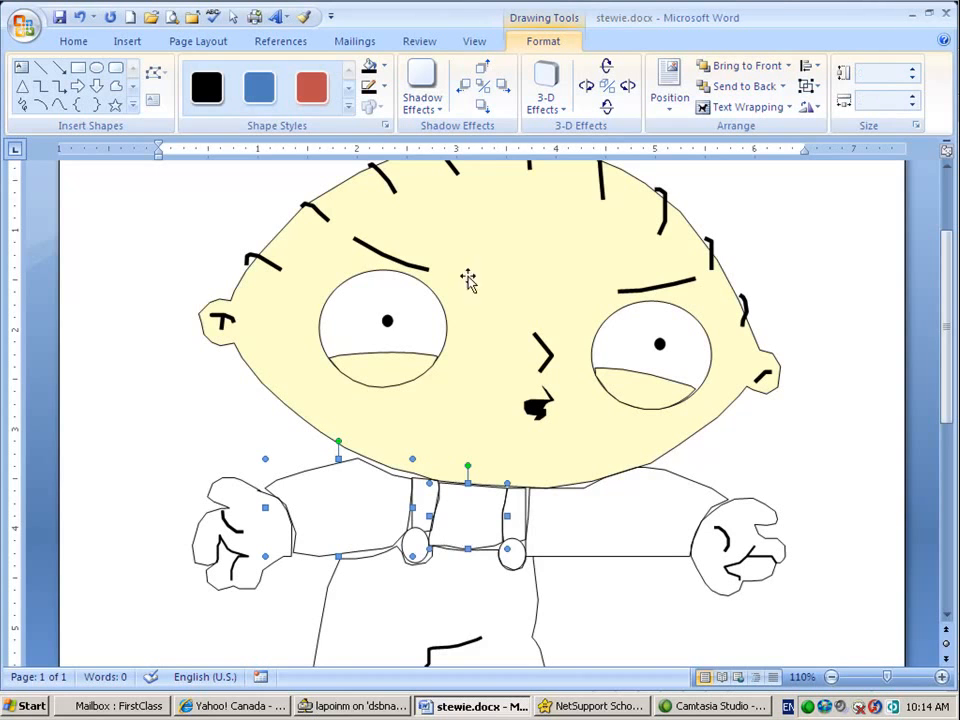
- Select the shirt and sleeve shapes together and fill them yellow
left_click(374, 64)
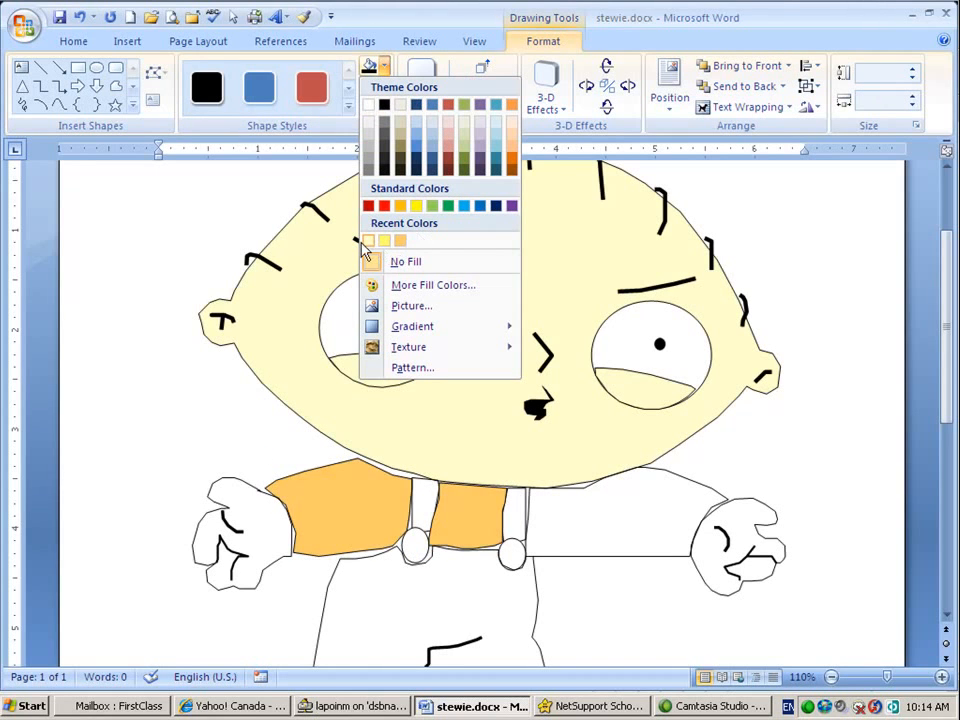
left_click(384, 240)
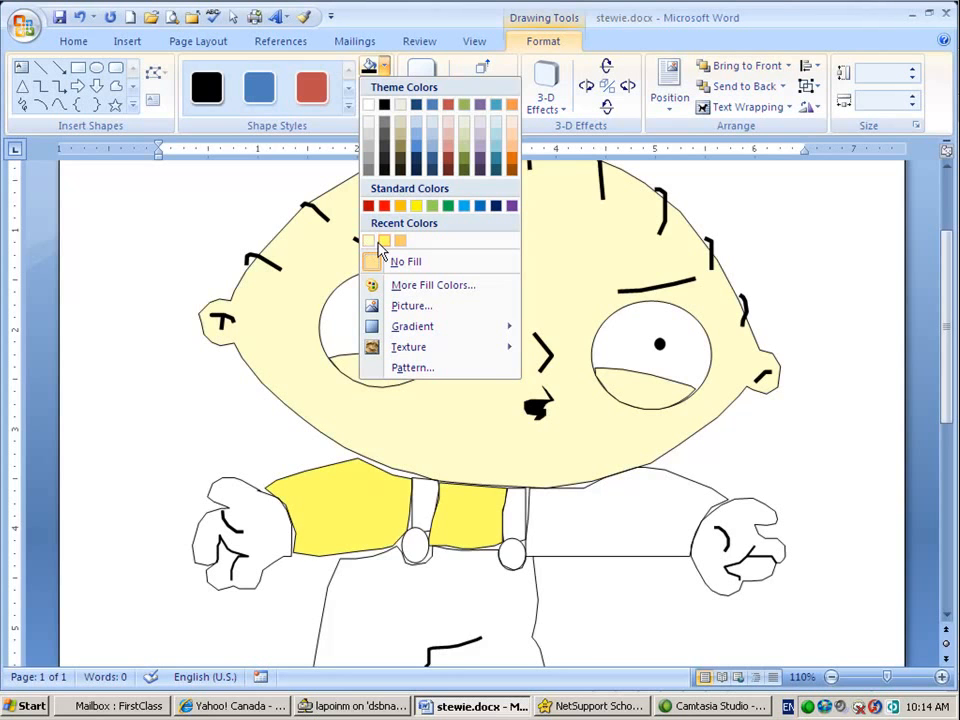
left_click(404, 260)
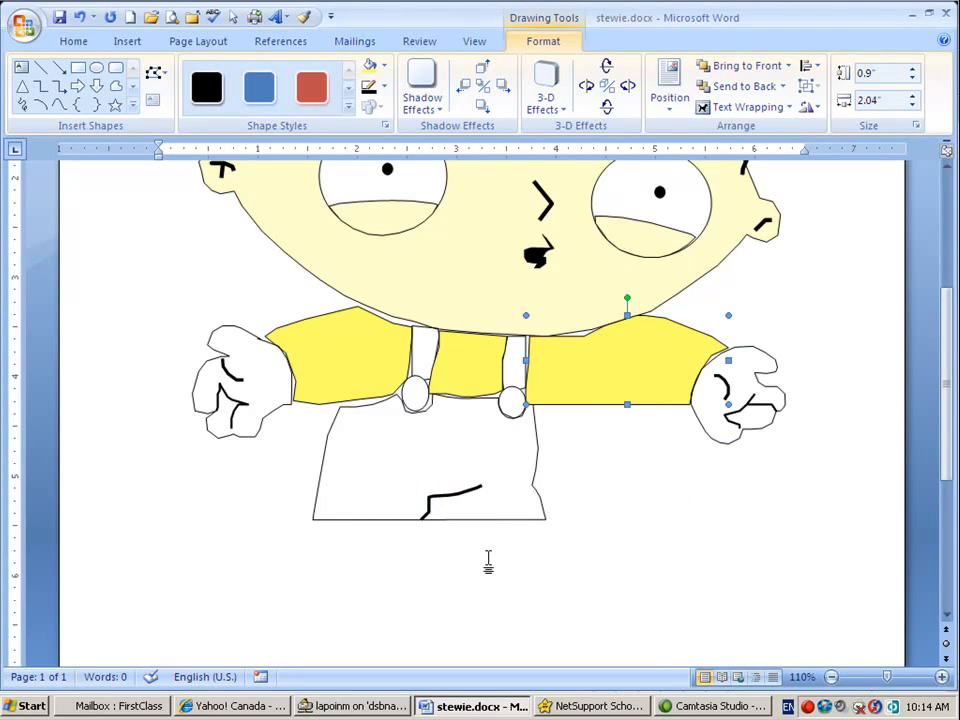
mouse_move(496, 412)
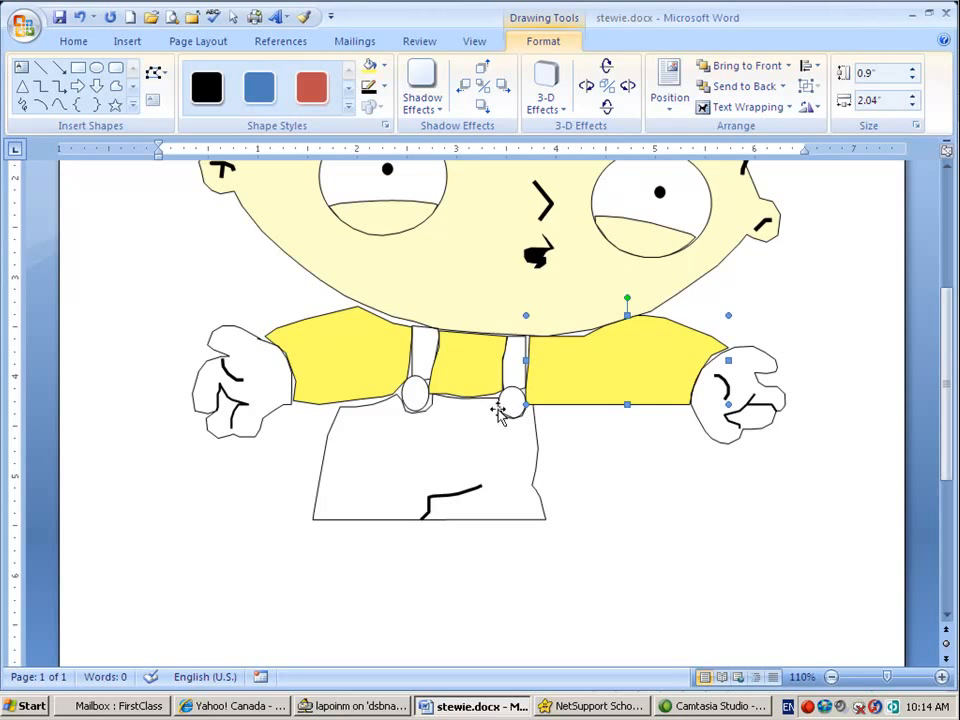
- Select the overall pants and both straps and fill them red
left_click(512, 400)
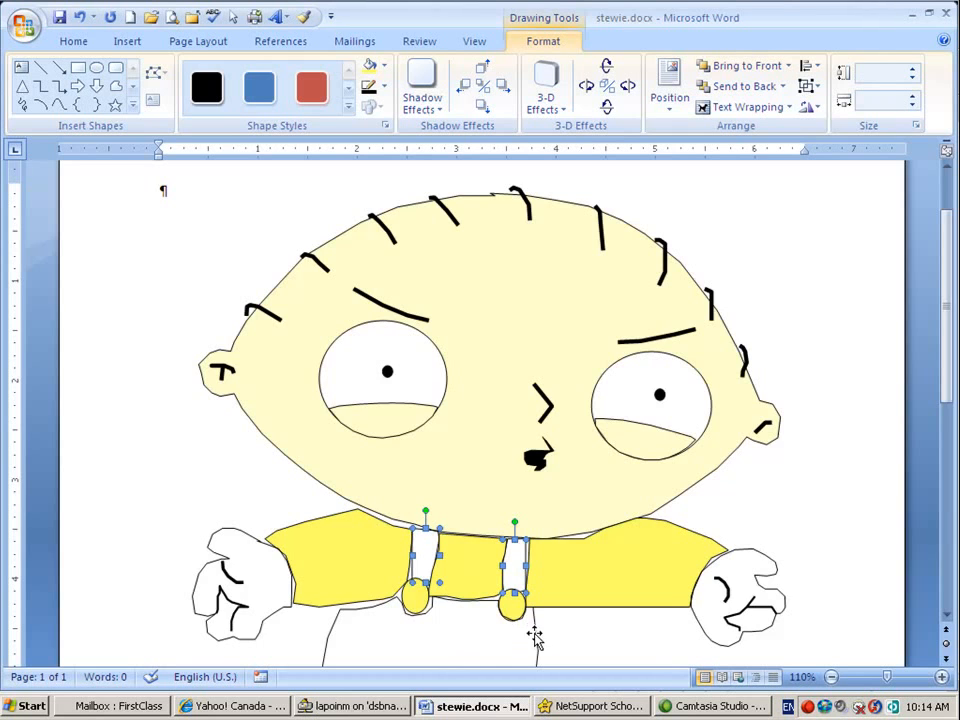
scroll("down", 3)
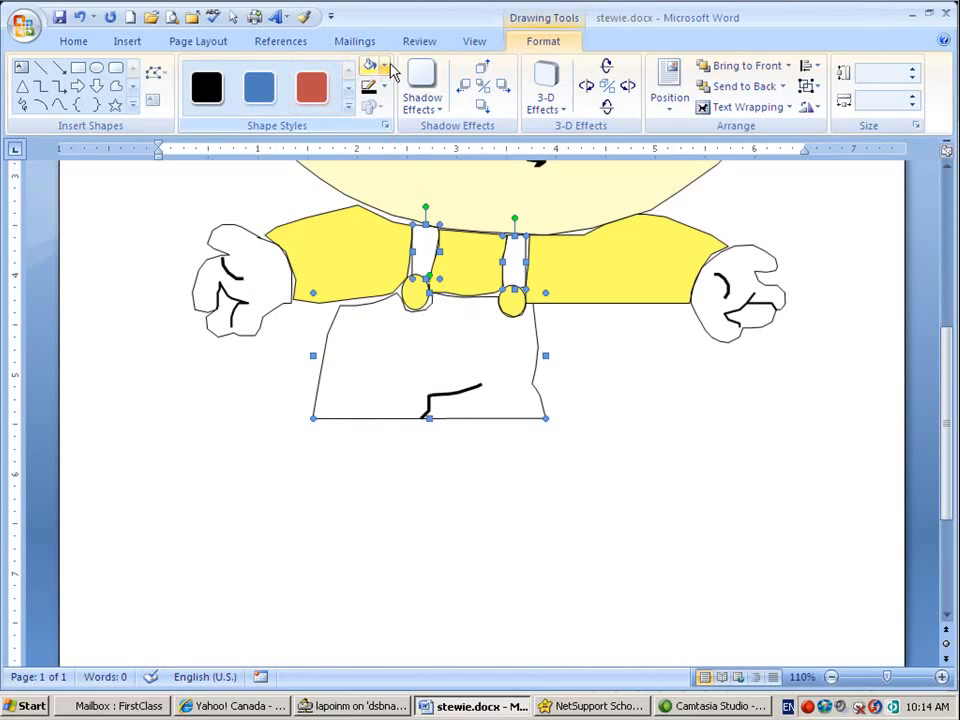
left_click(384, 64)
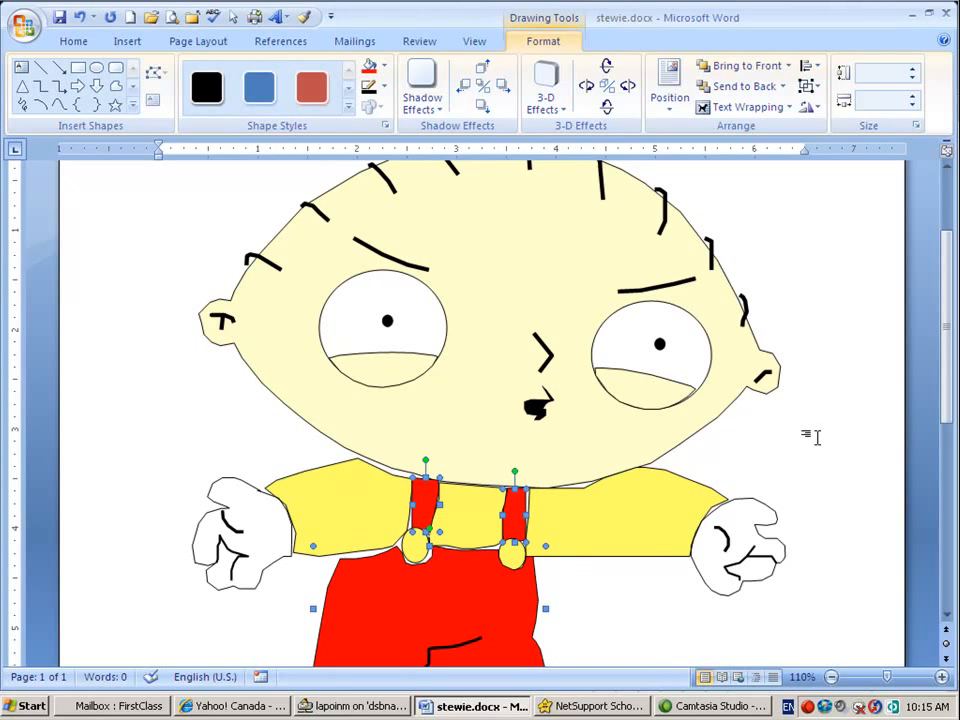
mouse_move(664, 476)
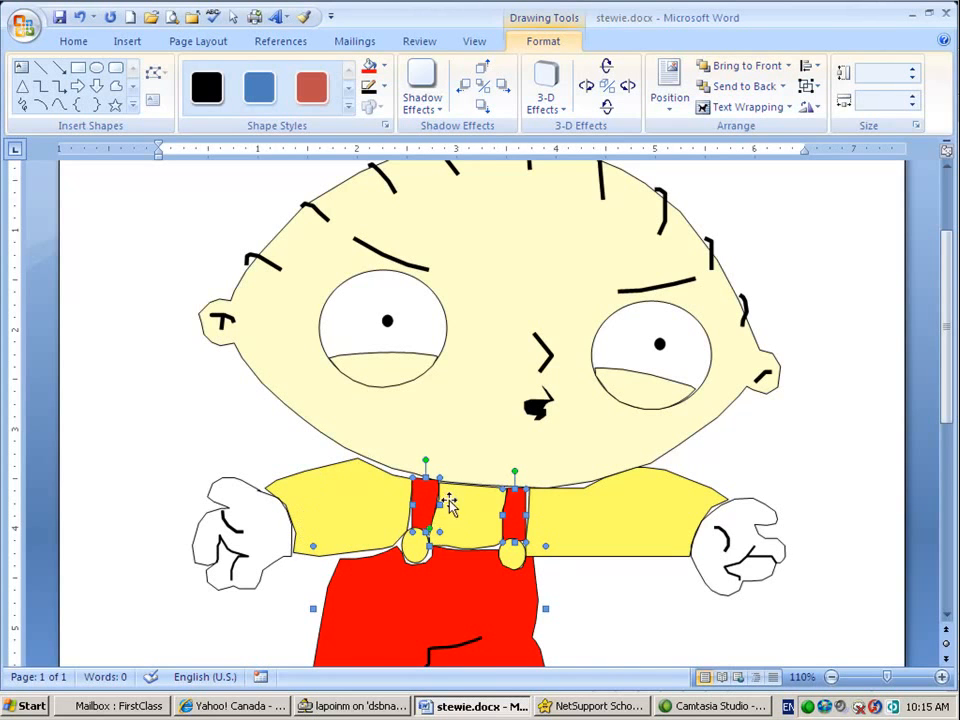
scroll("down", 3)
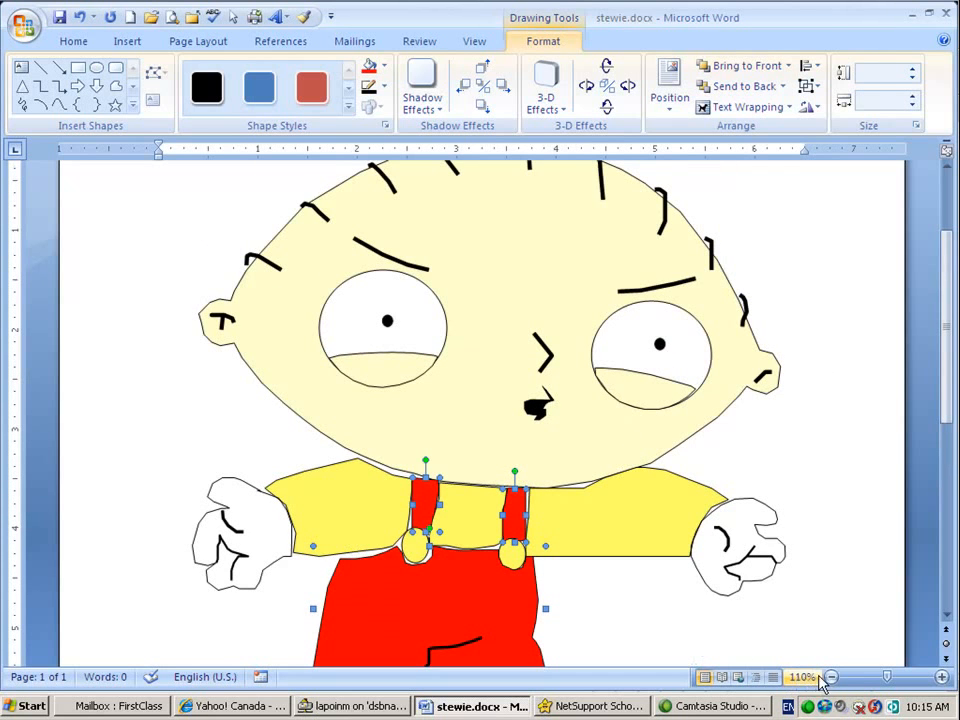
left_click(832, 676)
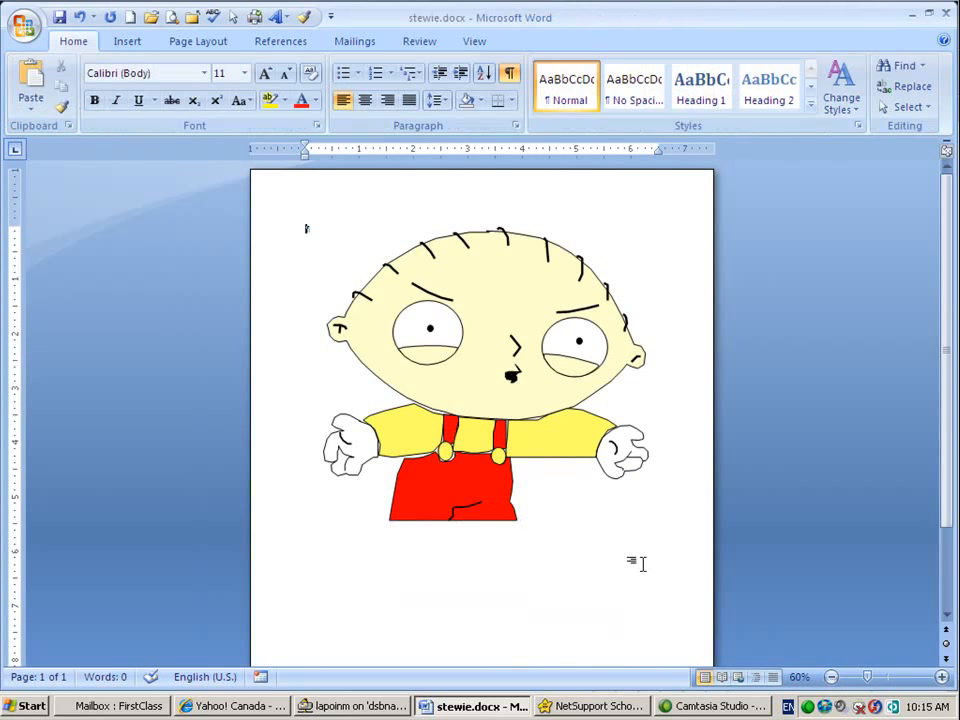
mouse_move(632, 566)
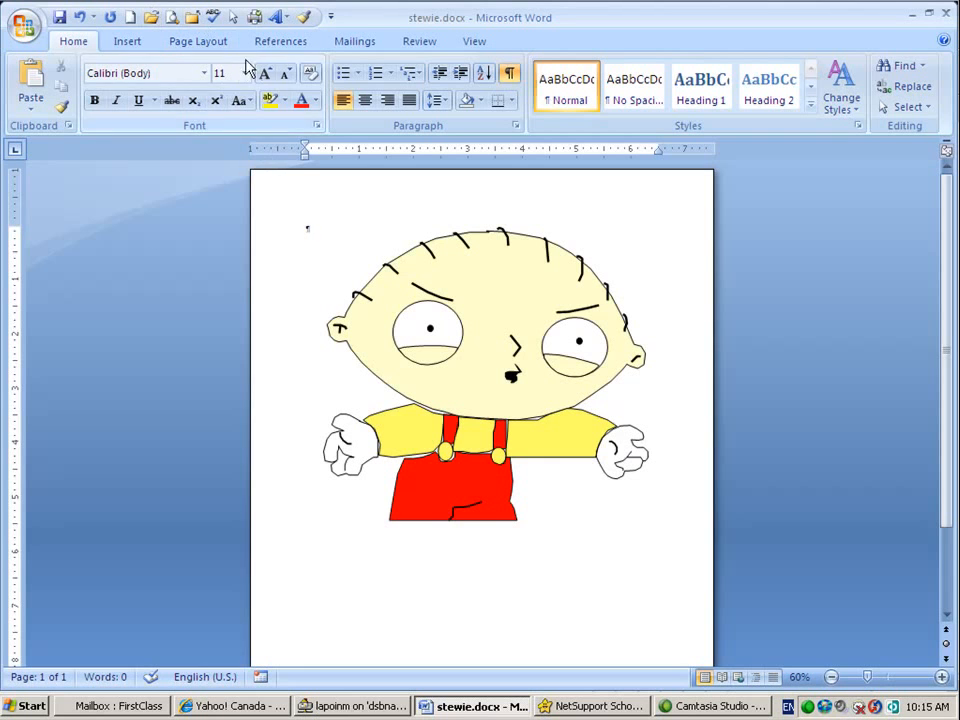
mouse_move(128, 40)
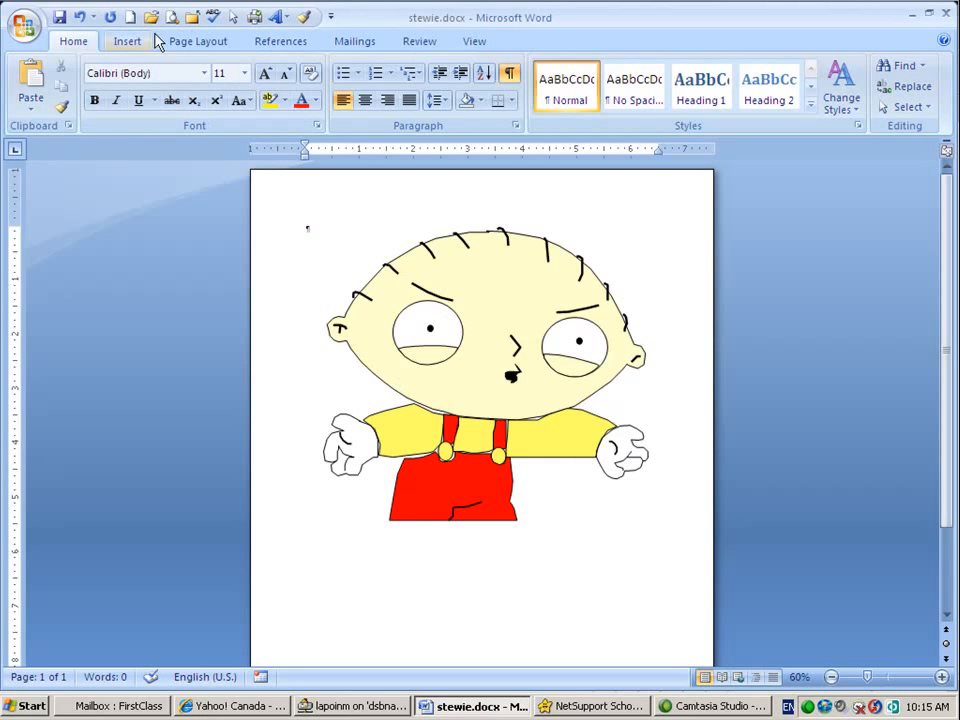
- Zoom to 60% to show the whole finished figure and bring up the Shapes gallery
left_click(128, 40)
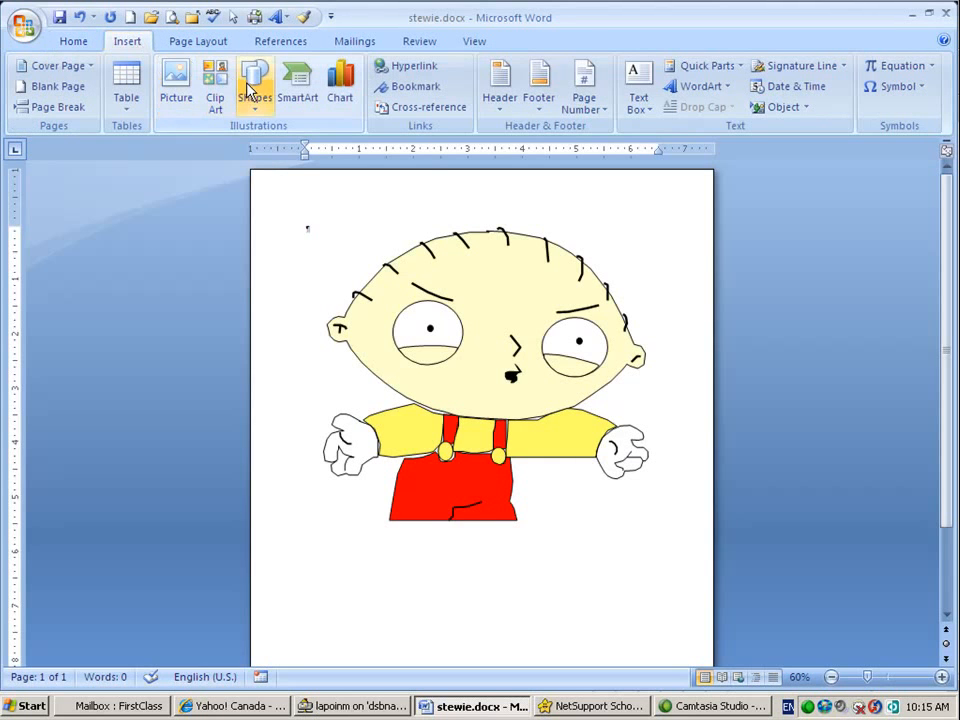
left_click(254, 82)
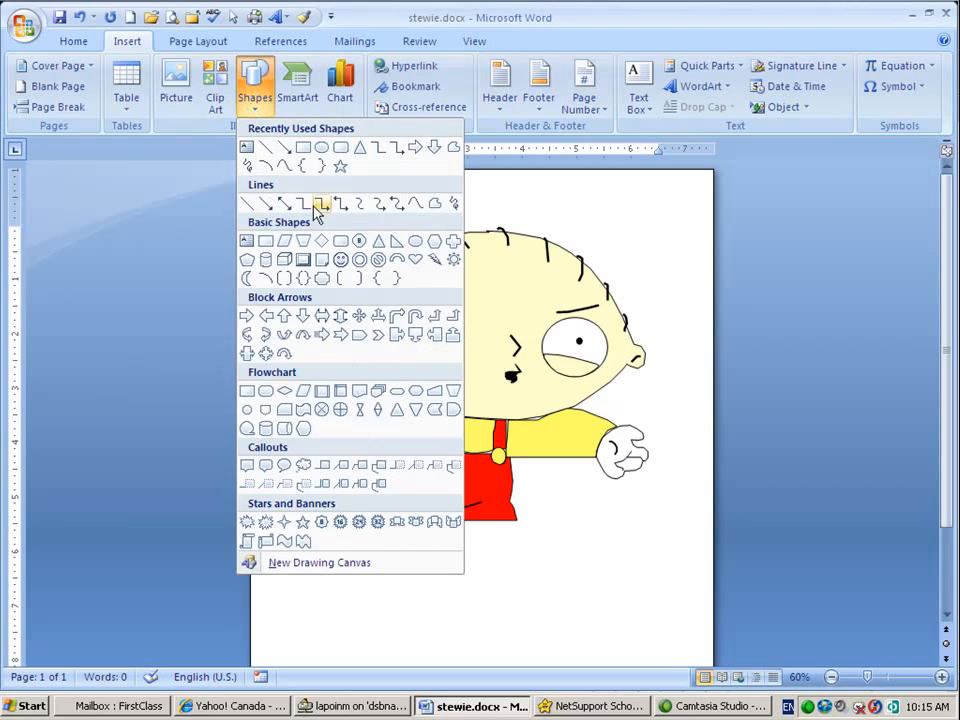
mouse_move(436, 204)
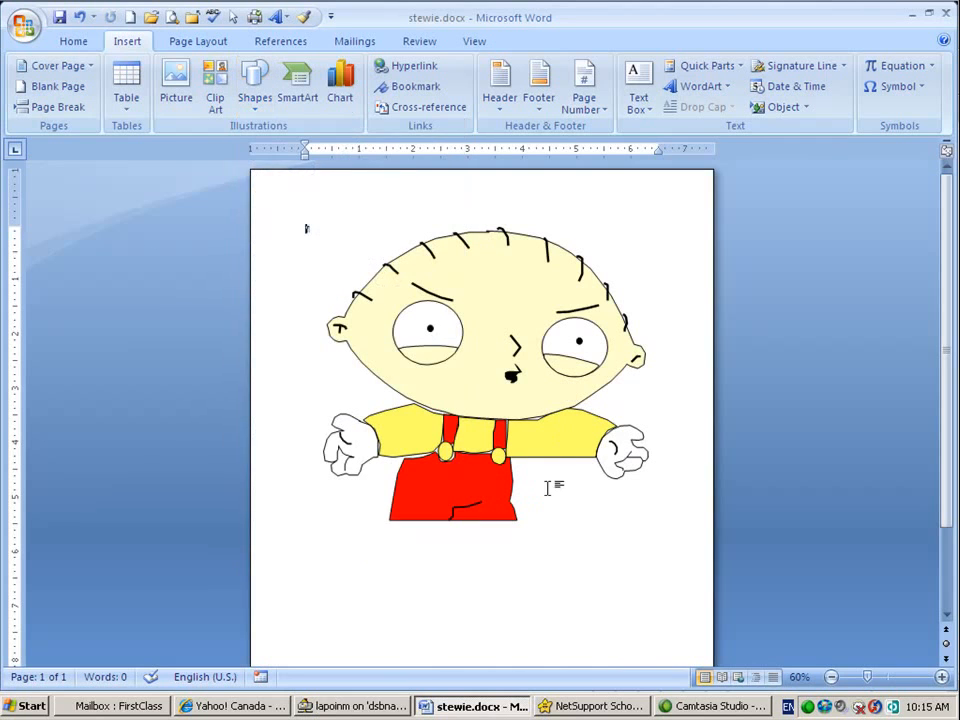
mouse_move(704, 602)
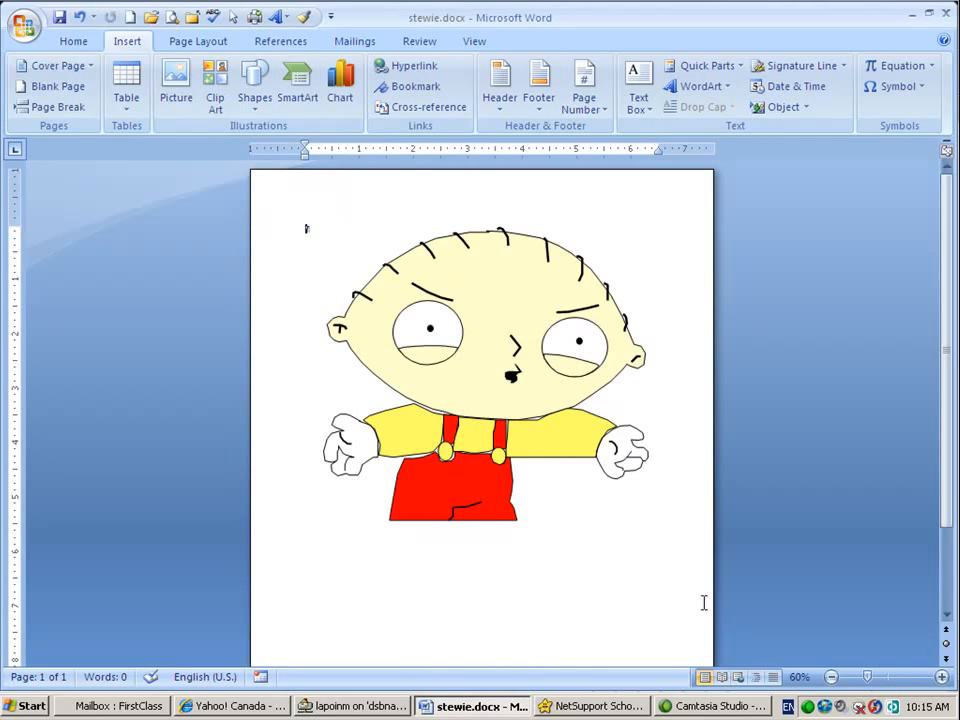